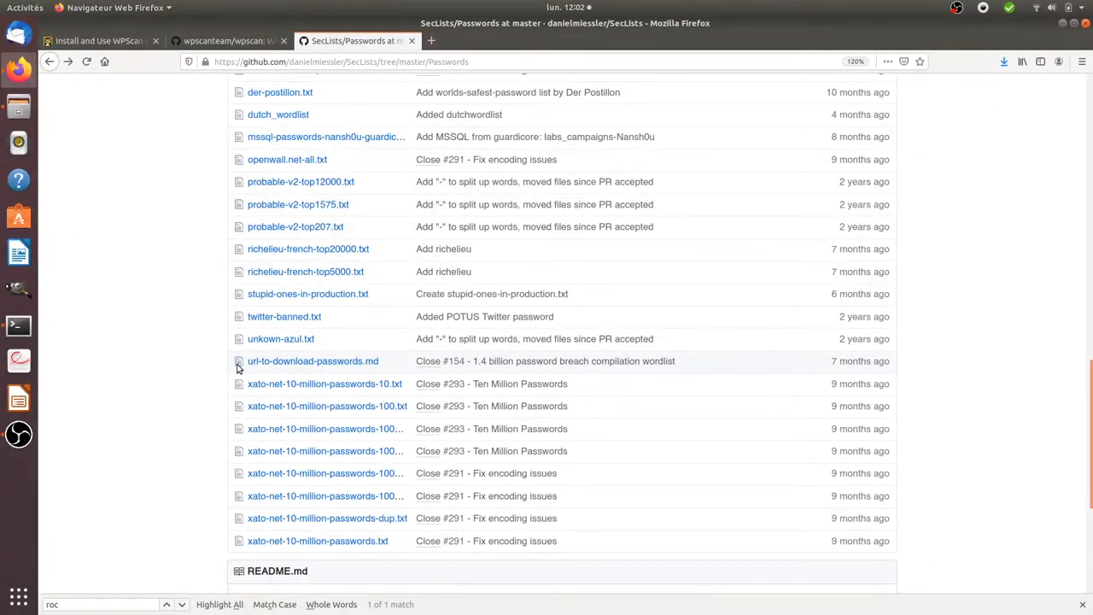
{"action": "mouse_move", "coordinate": [315, 249]}
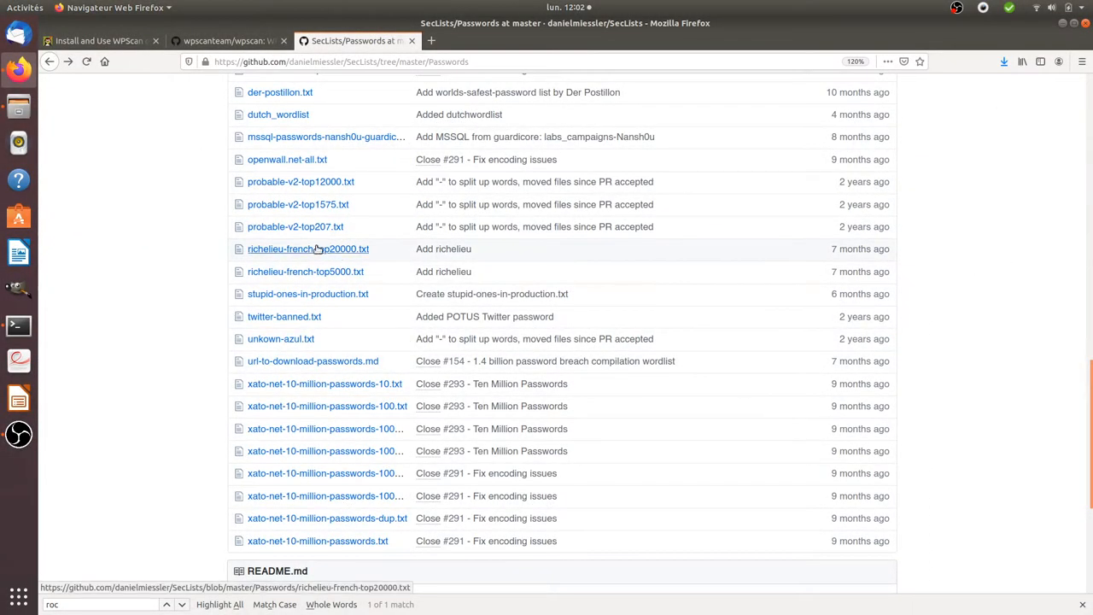
{"action": "mouse_move", "coordinate": [307, 249]}
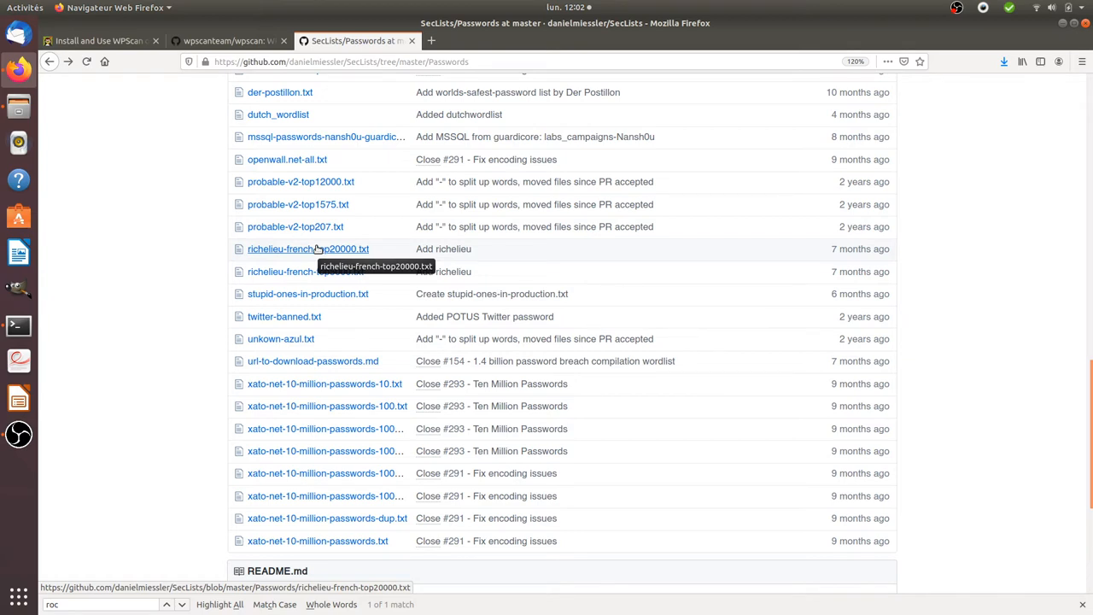
{"action": "mouse_move", "coordinate": [167, 239]}
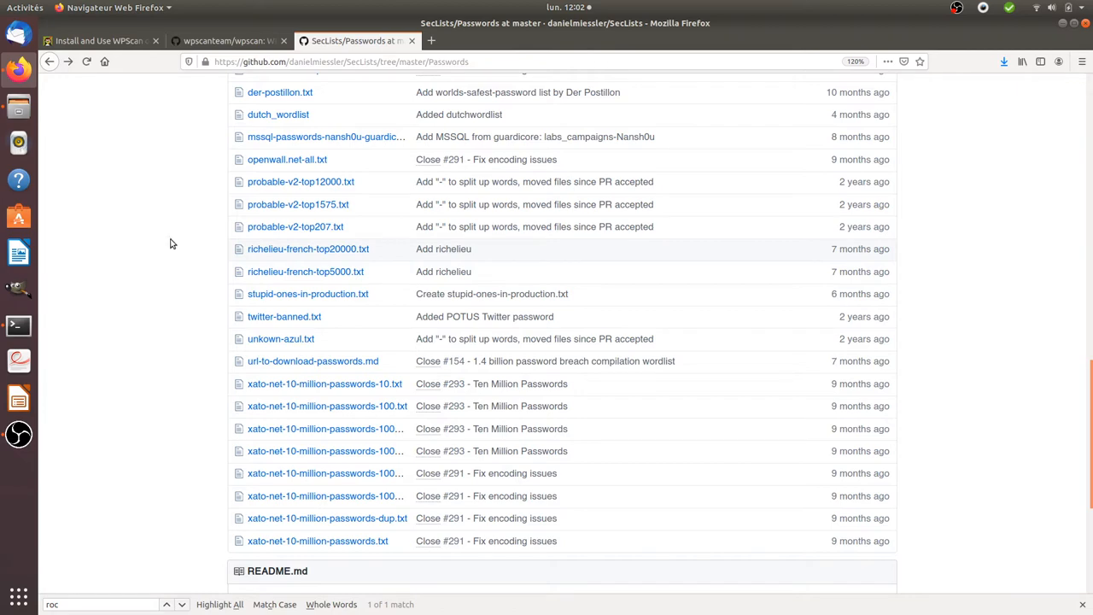
{"action": "mouse_move", "coordinate": [198, 285]}
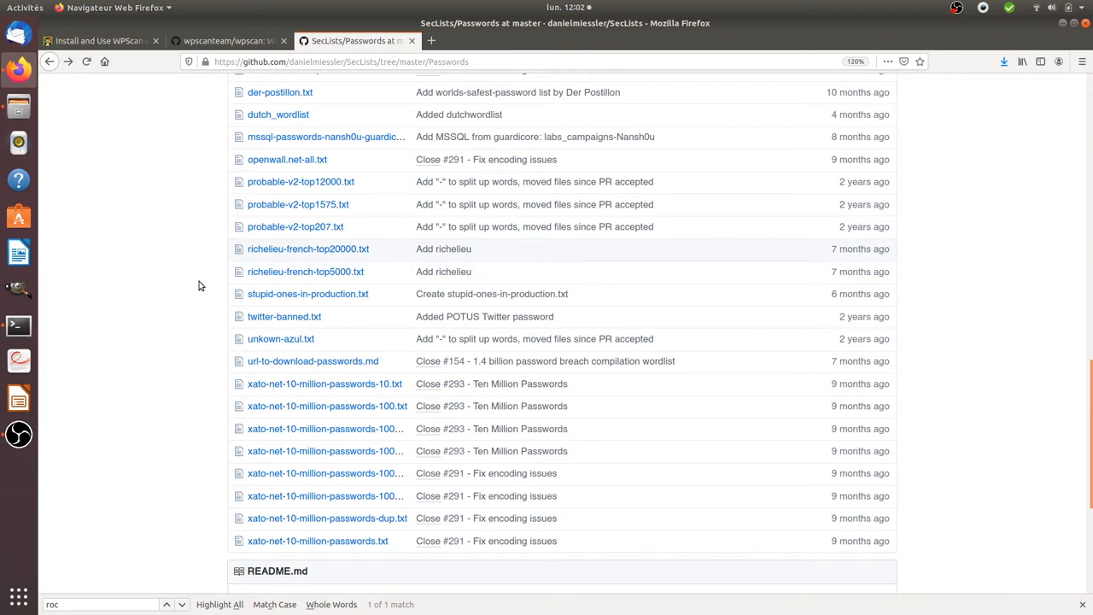
Return to the wpscanteam/wpscan repository tab and scroll to its file listing.
{"action": "scroll", "scroll_direction": "up", "scroll_amount": 3}
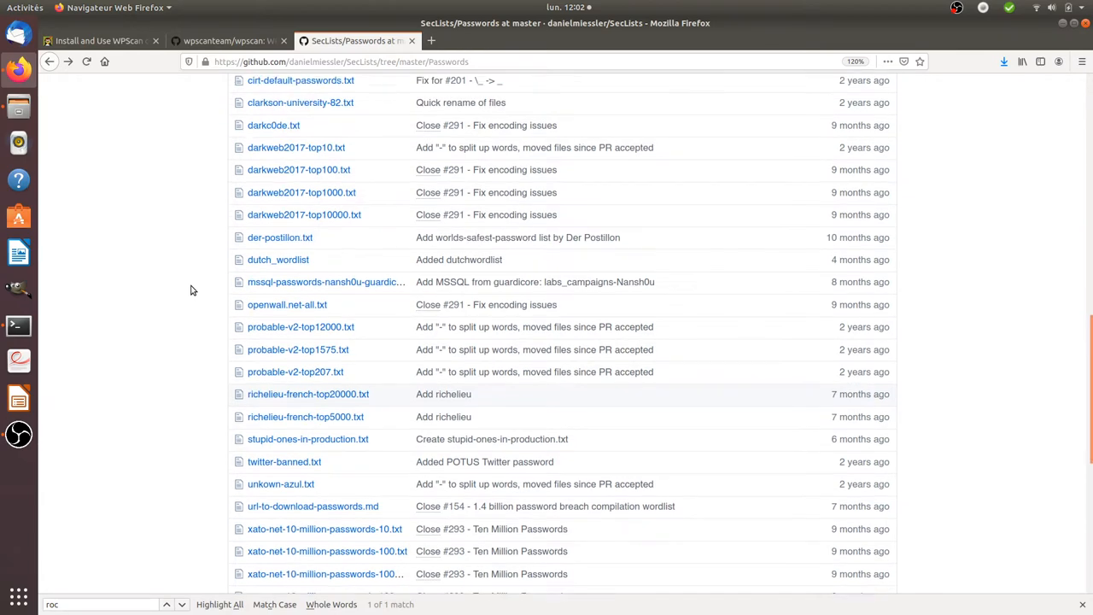
{"action": "scroll", "scroll_direction": "down", "scroll_amount": 3}
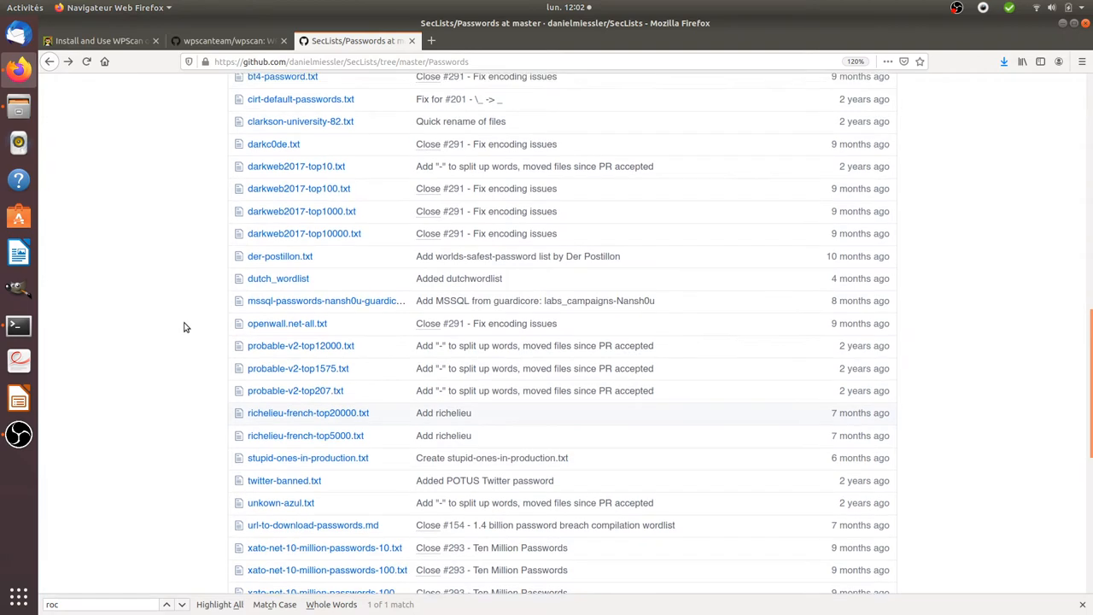
{"action": "scroll", "scroll_direction": "down", "scroll_amount": 3}
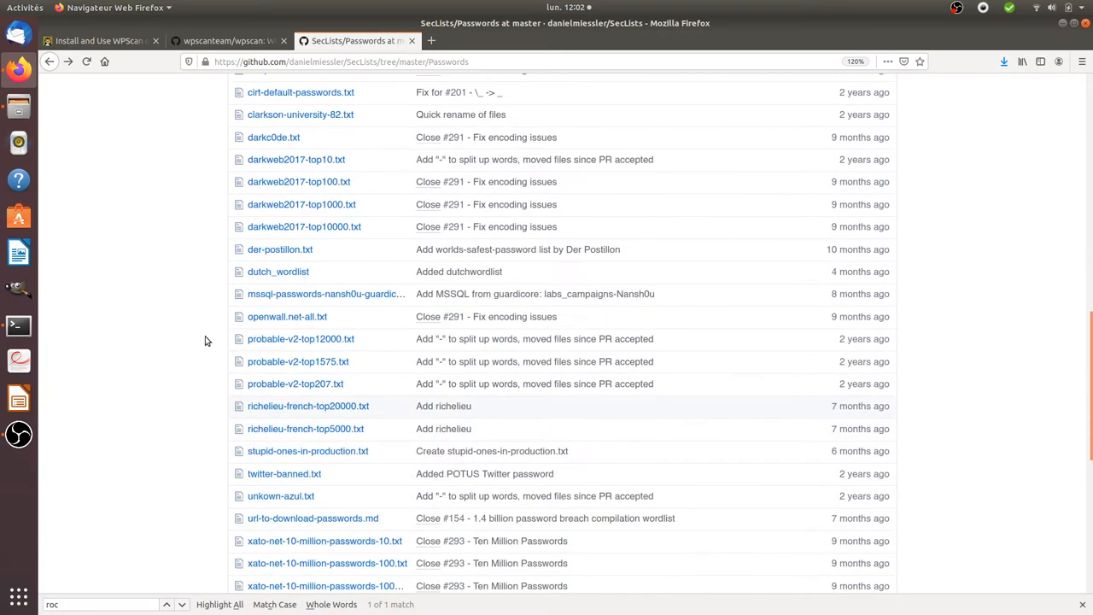
{"action": "mouse_move", "coordinate": [195, 286]}
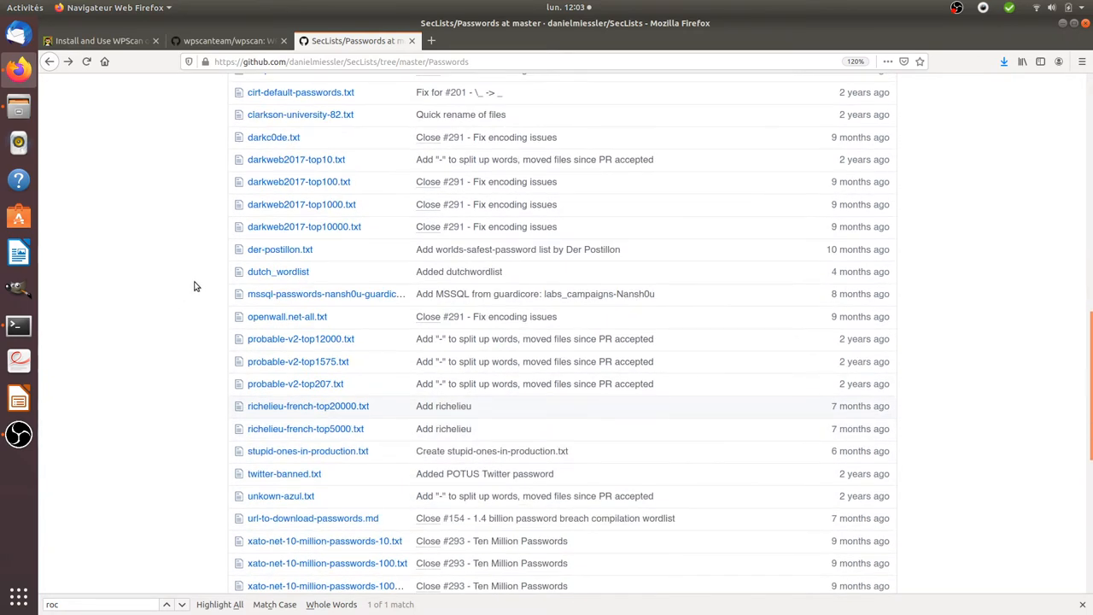
{"action": "mouse_move", "coordinate": [167, 285]}
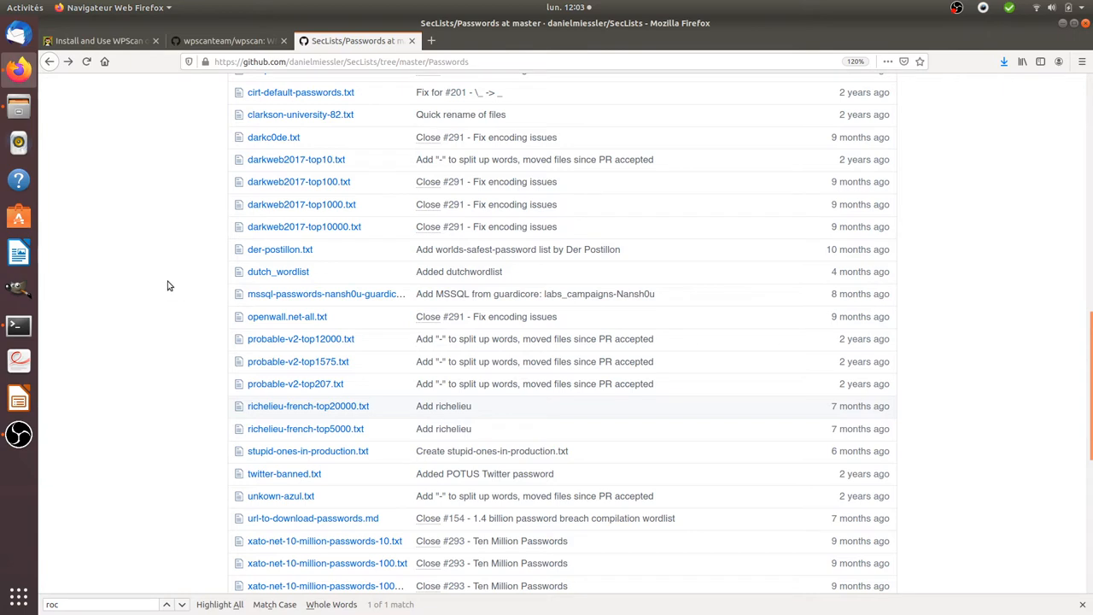
{"action": "mouse_move", "coordinate": [167, 427]}
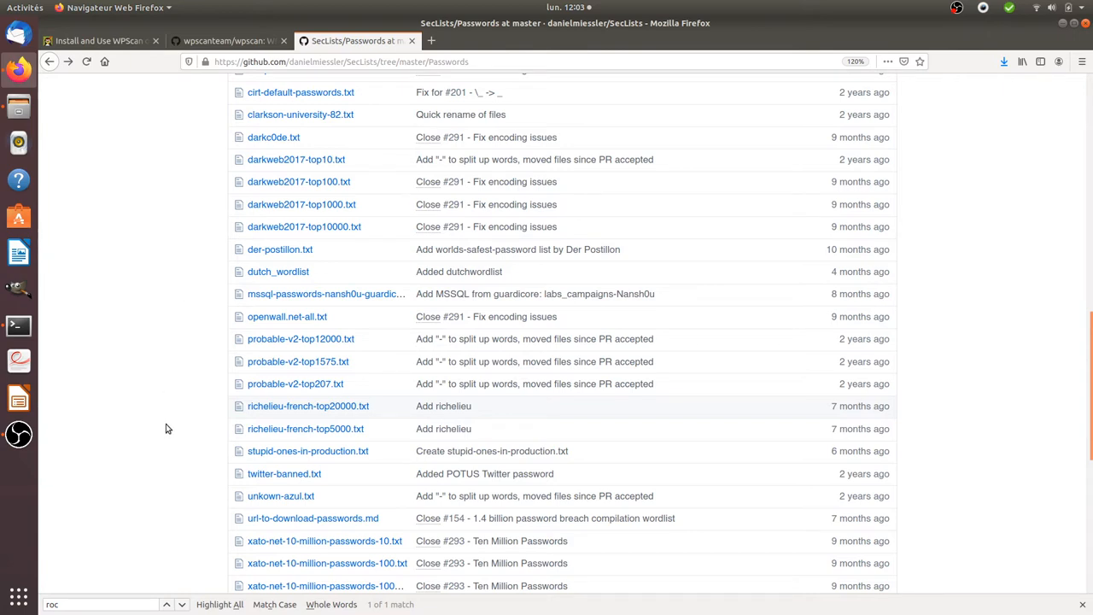
{"action": "mouse_move", "coordinate": [147, 322]}
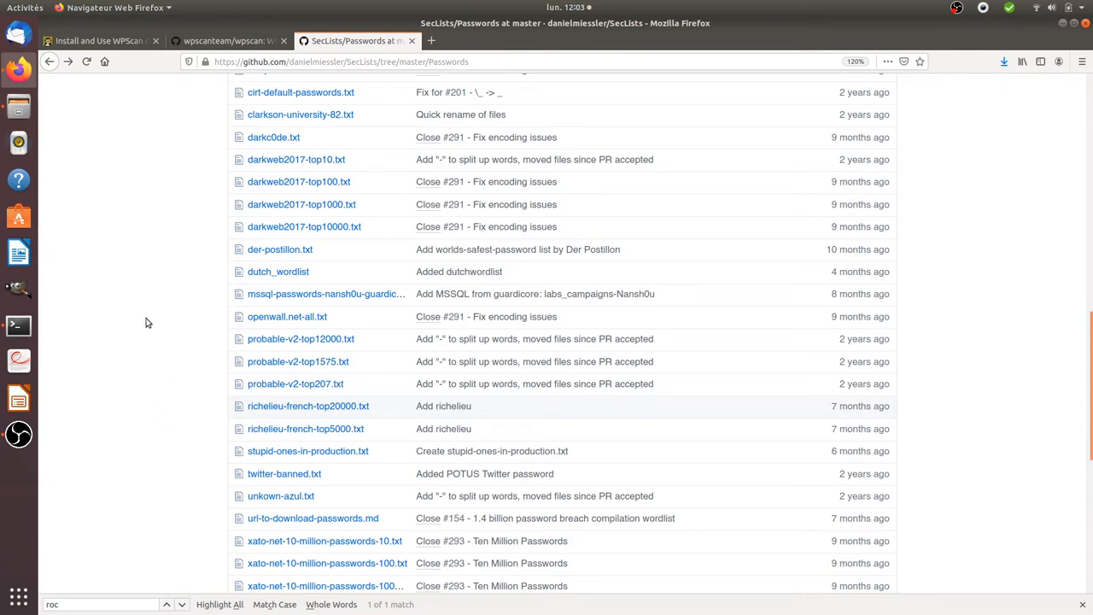
{"action": "mouse_move", "coordinate": [155, 277]}
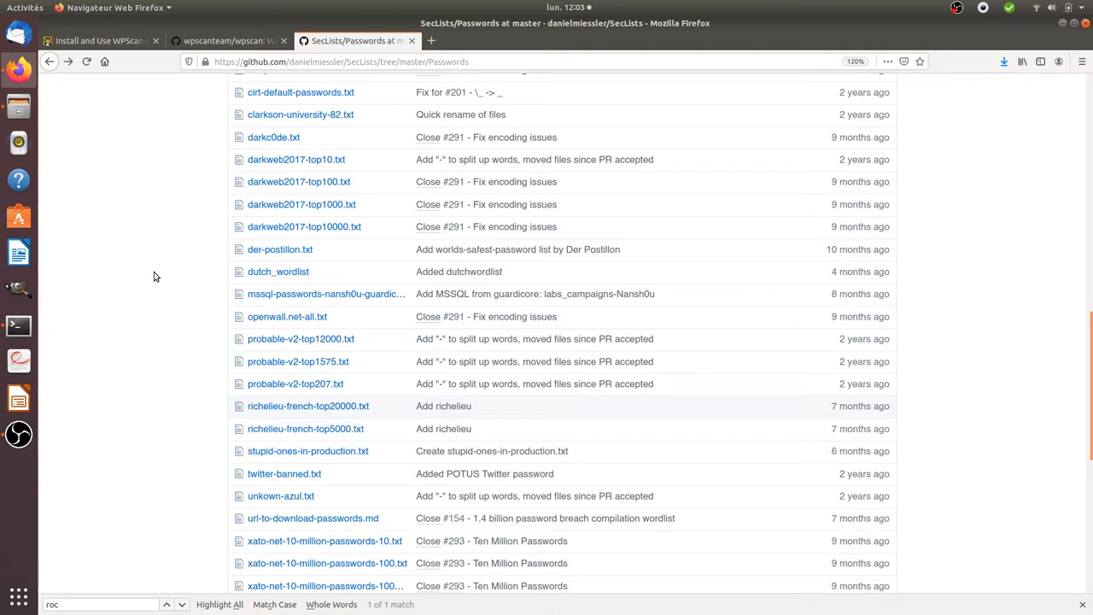
{"action": "mouse_move", "coordinate": [164, 348]}
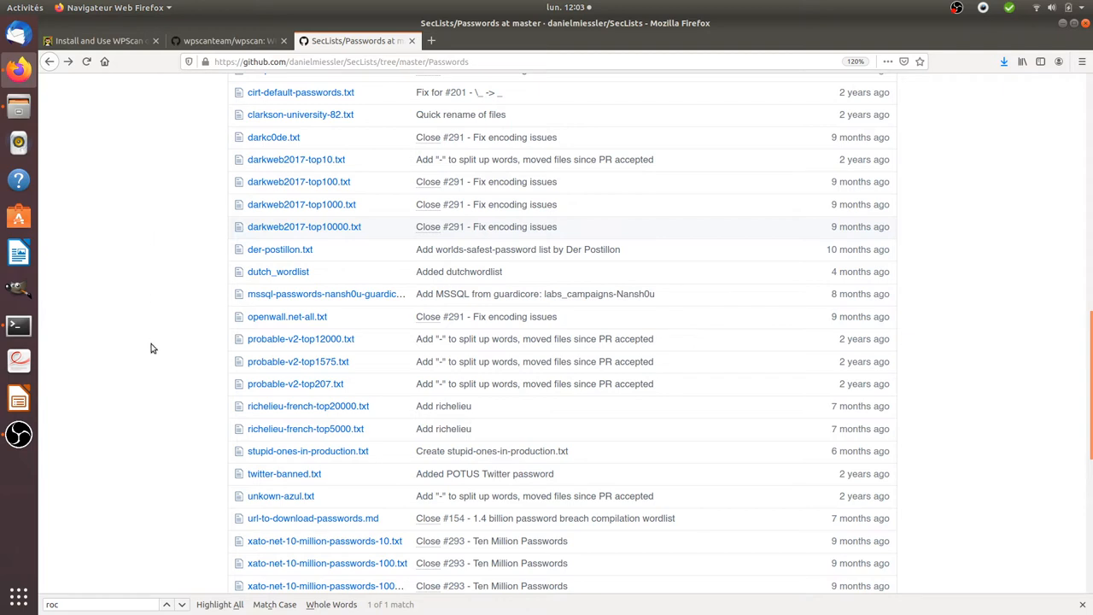
{"action": "mouse_move", "coordinate": [170, 408]}
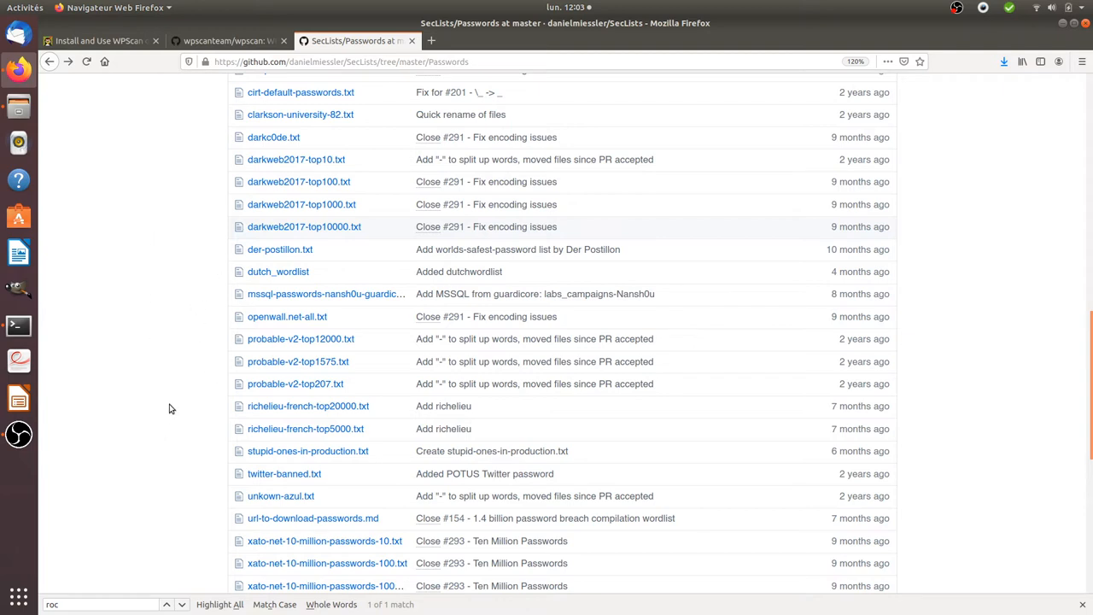
{"action": "mouse_move", "coordinate": [167, 436]}
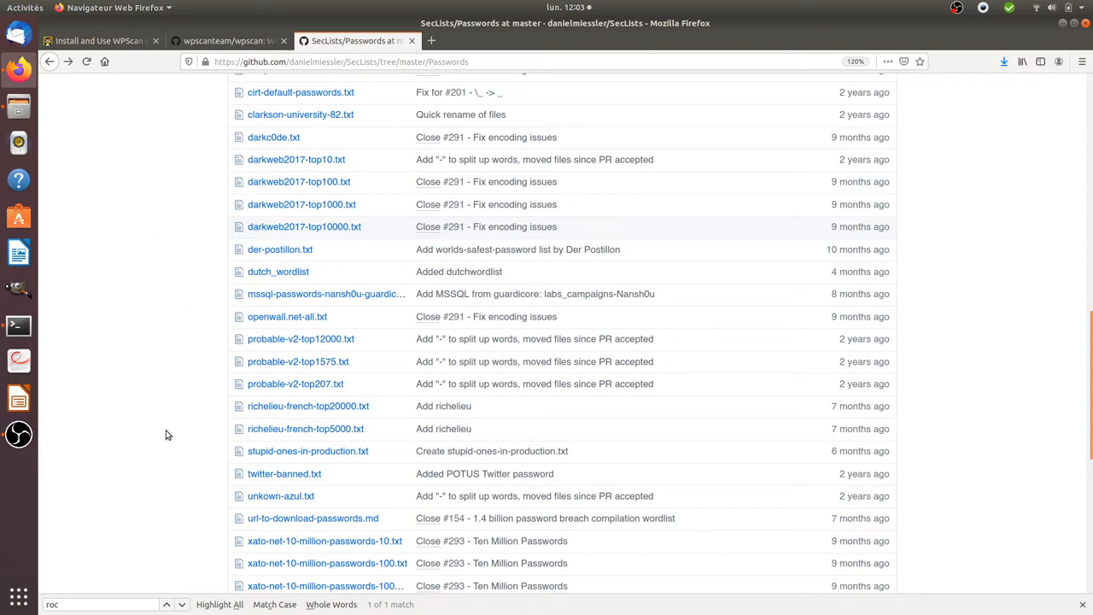
{"action": "mouse_move", "coordinate": [187, 379]}
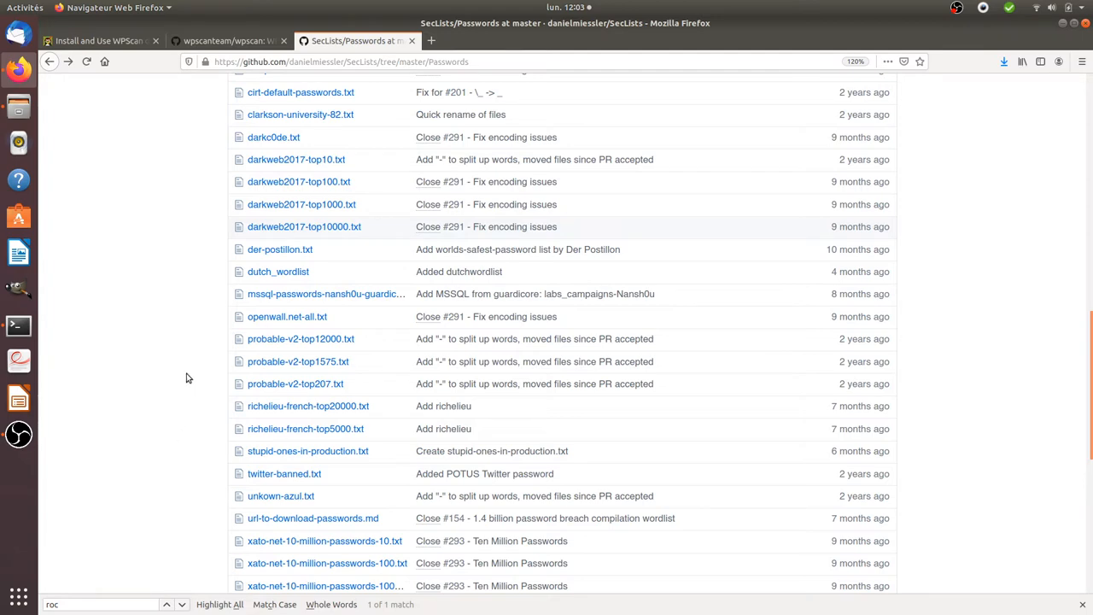
{"action": "mouse_move", "coordinate": [165, 375]}
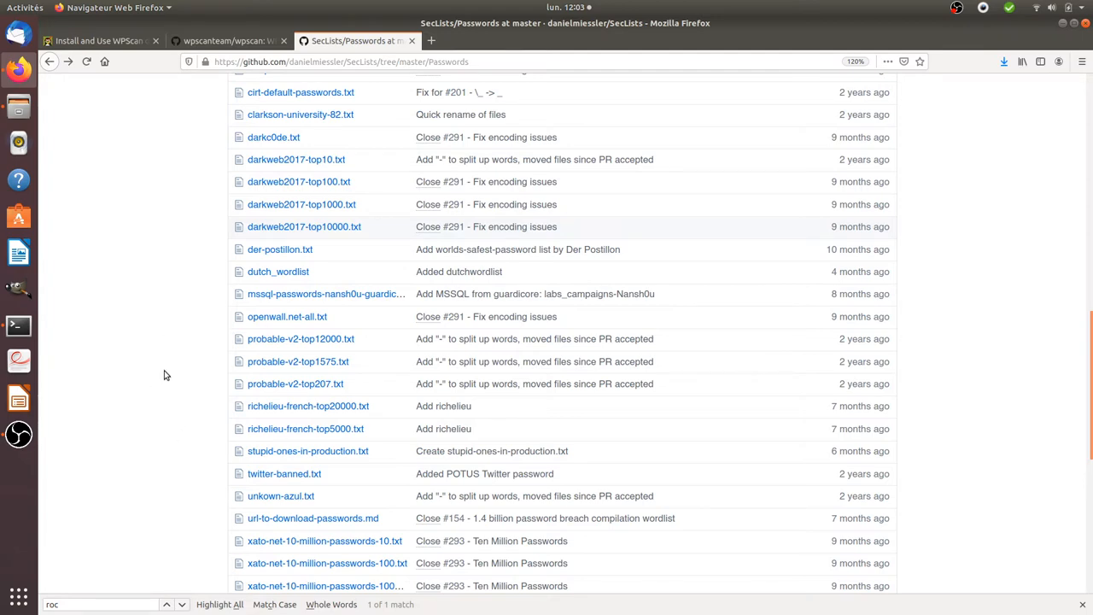
{"action": "left_click", "coordinate": [225, 41]}
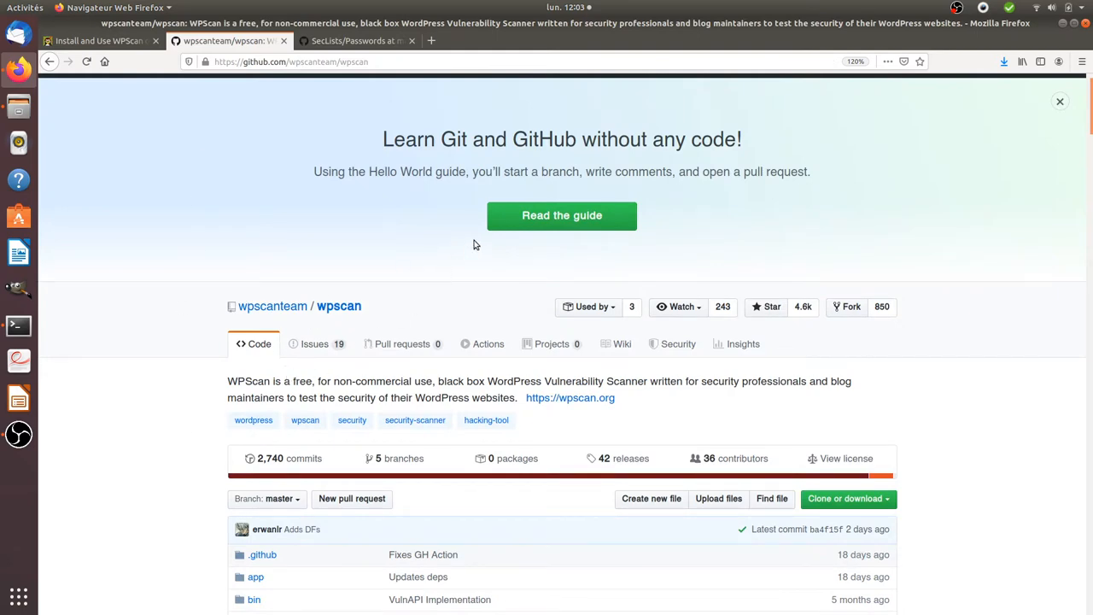
{"action": "scroll", "scroll_direction": "down", "scroll_amount": 3}
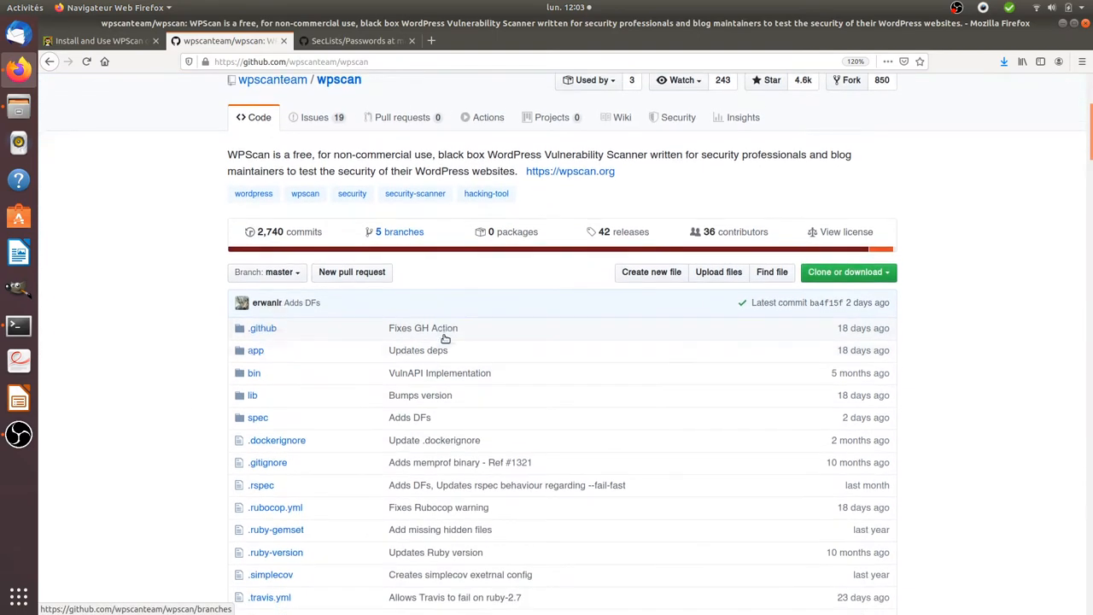
{"action": "scroll", "scroll_direction": "down", "scroll_amount": 3}
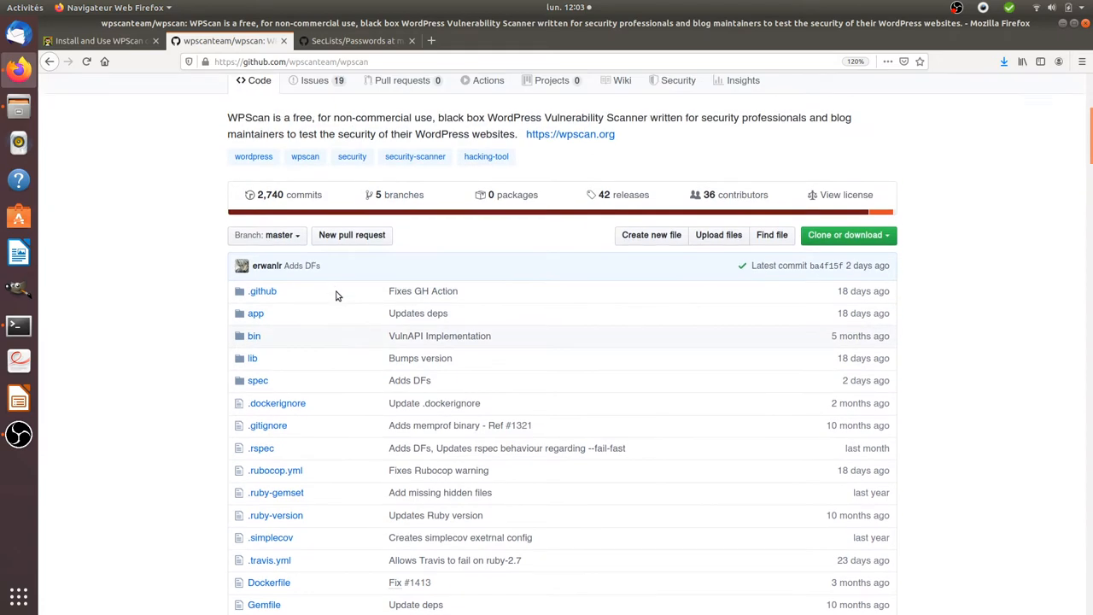
{"action": "scroll", "scroll_direction": "down", "scroll_amount": 3}
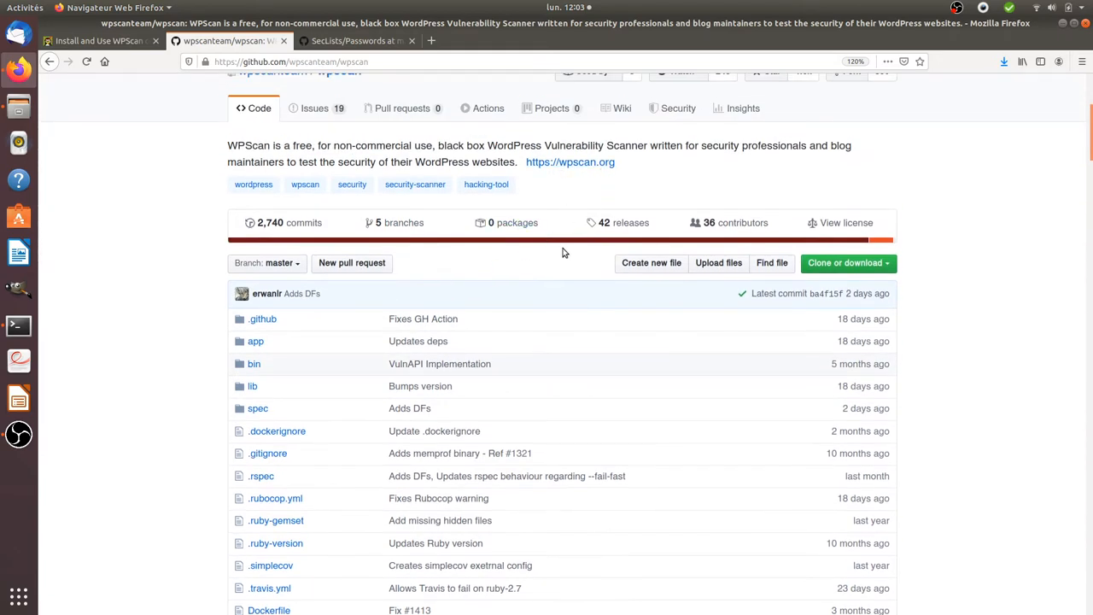
{"action": "mouse_move", "coordinate": [652, 191]}
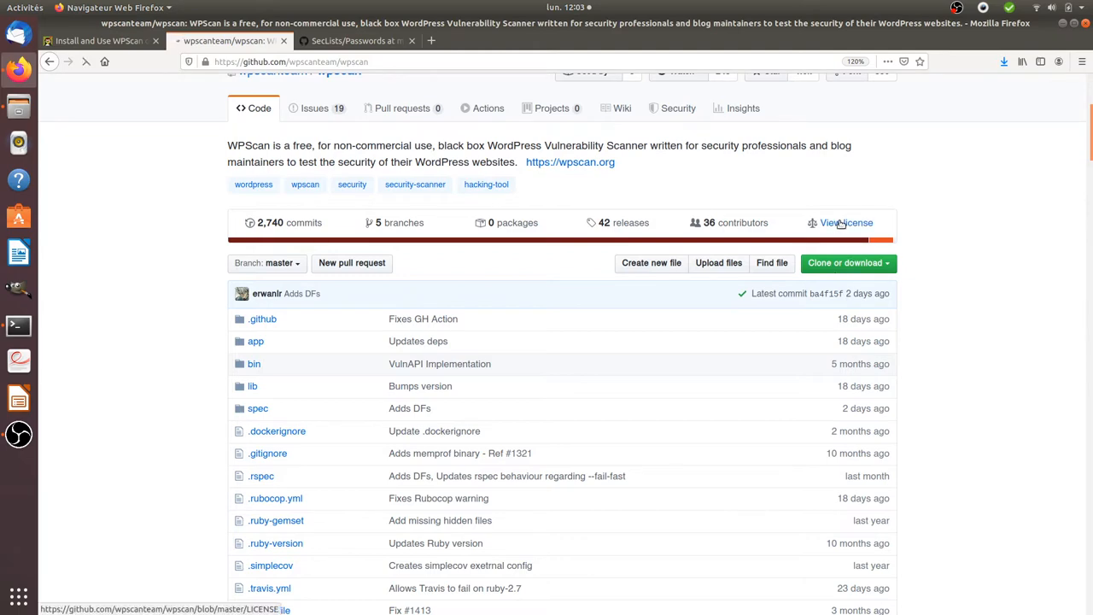
Open the WPScan LICENSE file and read the Public Source License text.
{"action": "left_click", "coordinate": [845, 222]}
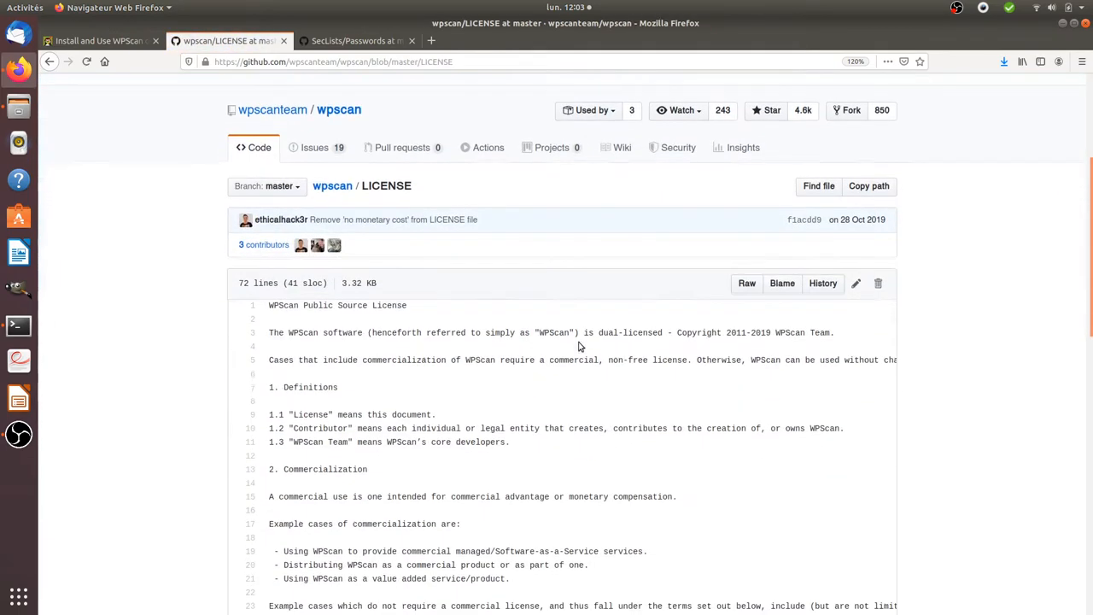
{"action": "mouse_move", "coordinate": [451, 355]}
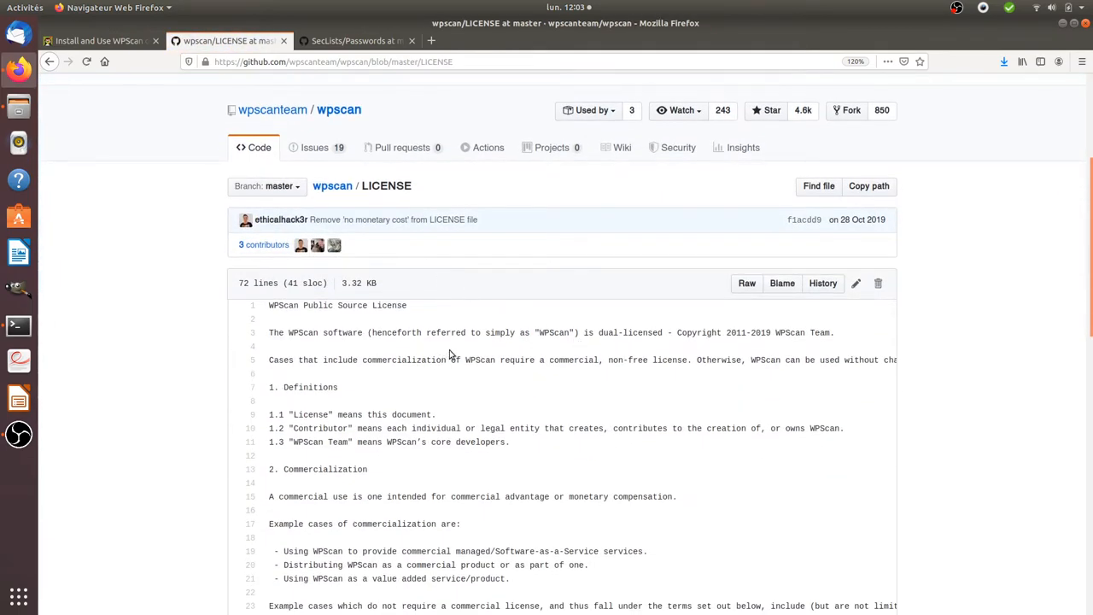
{"action": "mouse_move", "coordinate": [421, 400]}
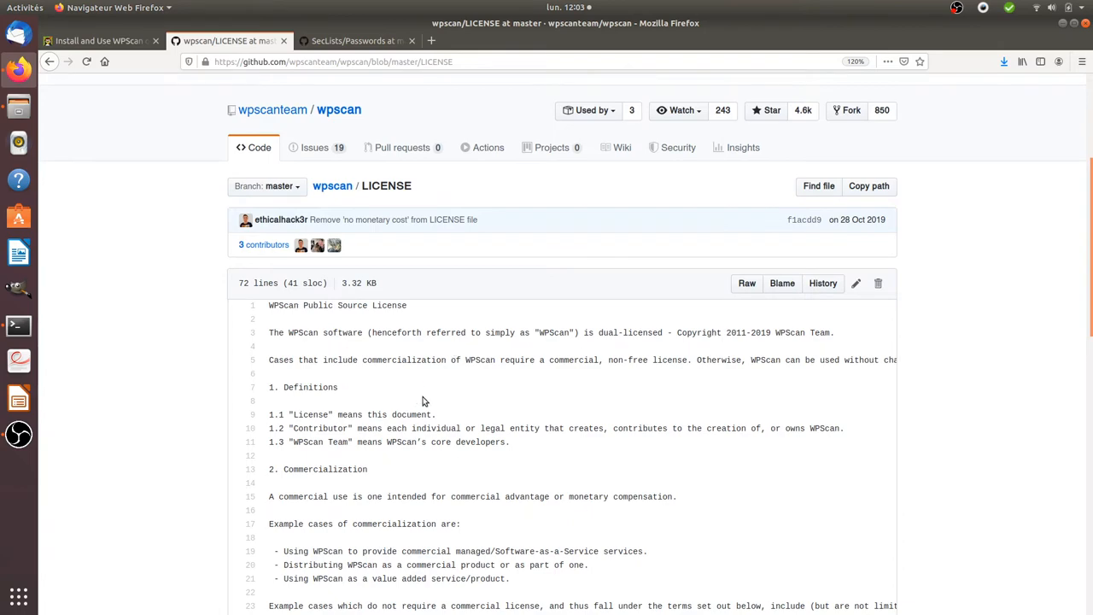
{"action": "scroll", "scroll_direction": "down", "scroll_amount": 3}
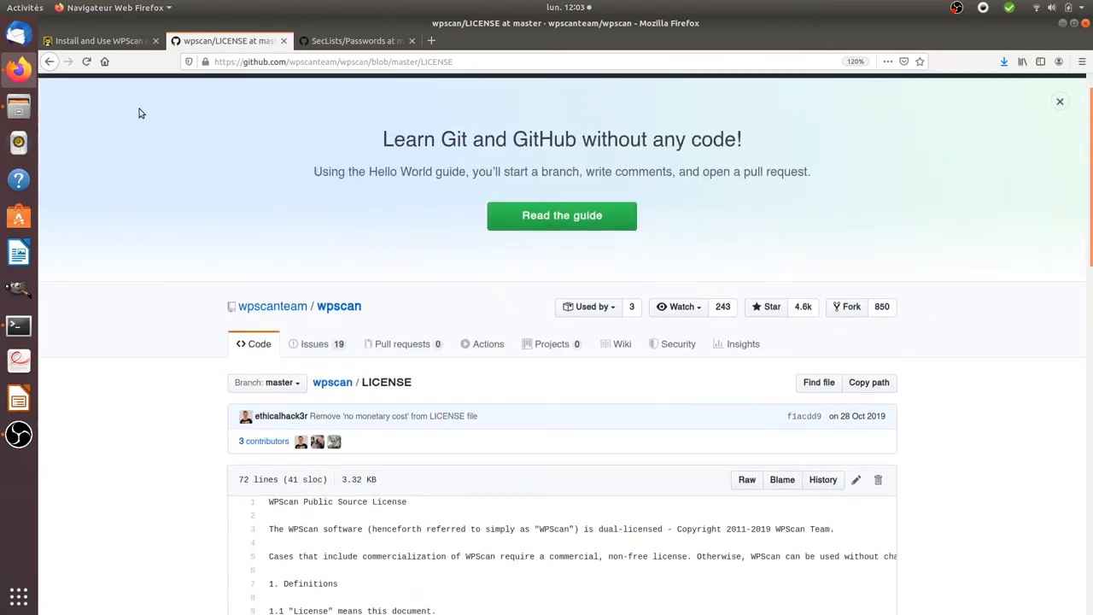
{"action": "mouse_move", "coordinate": [960, 29]}
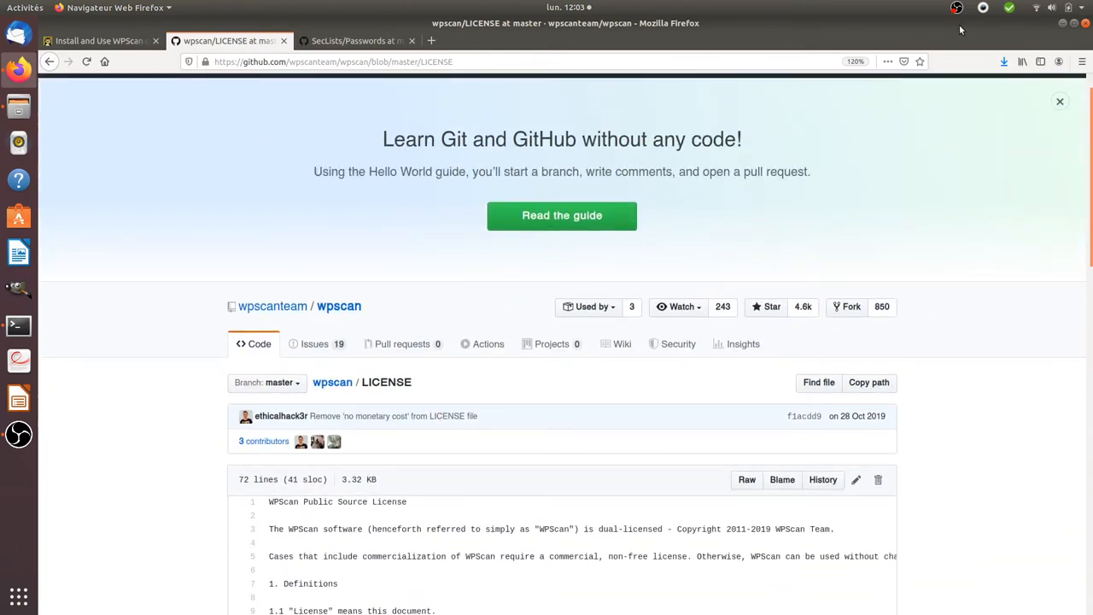
Open a new private window and load localhost/wp532/wordpress, the local 'A FAQ website'.
{"action": "left_click", "coordinate": [1081, 62]}
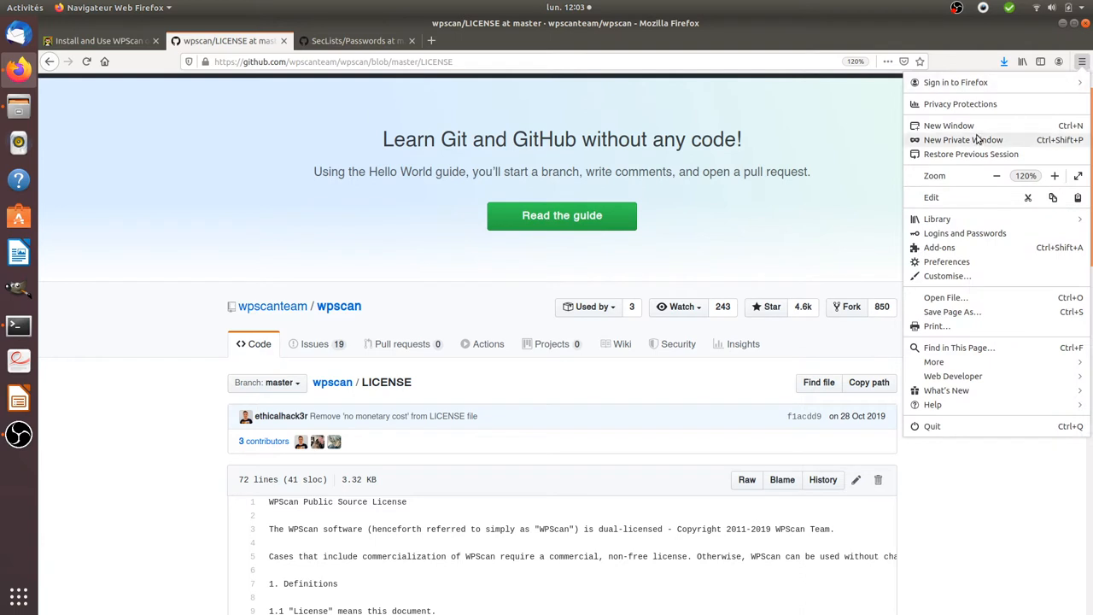
{"action": "left_click", "coordinate": [963, 140]}
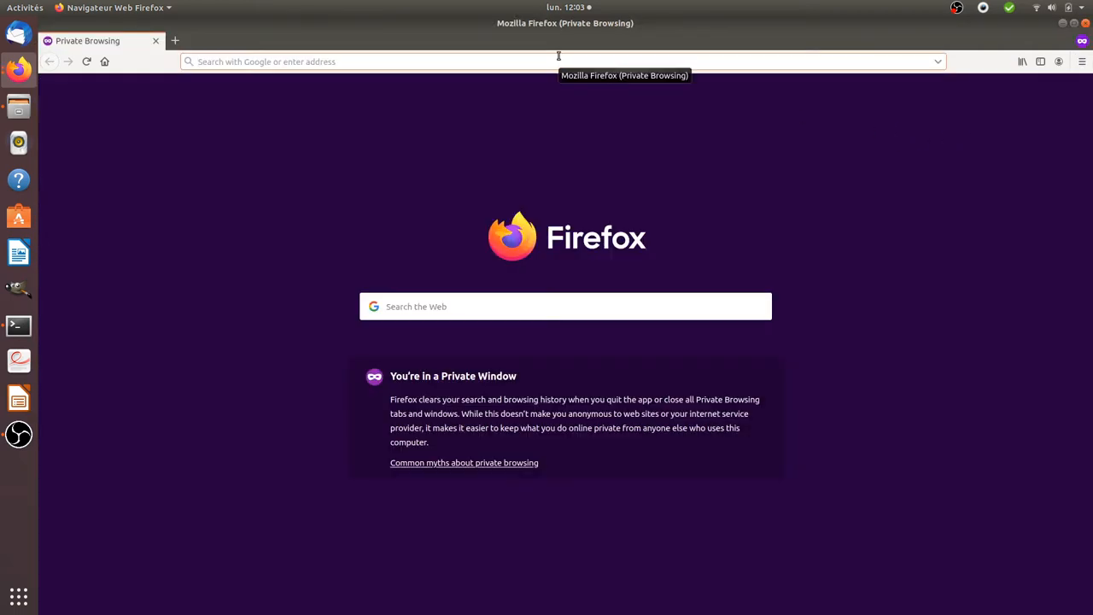
{"action": "type", "text": "localhost/wp532/wordpress/"}
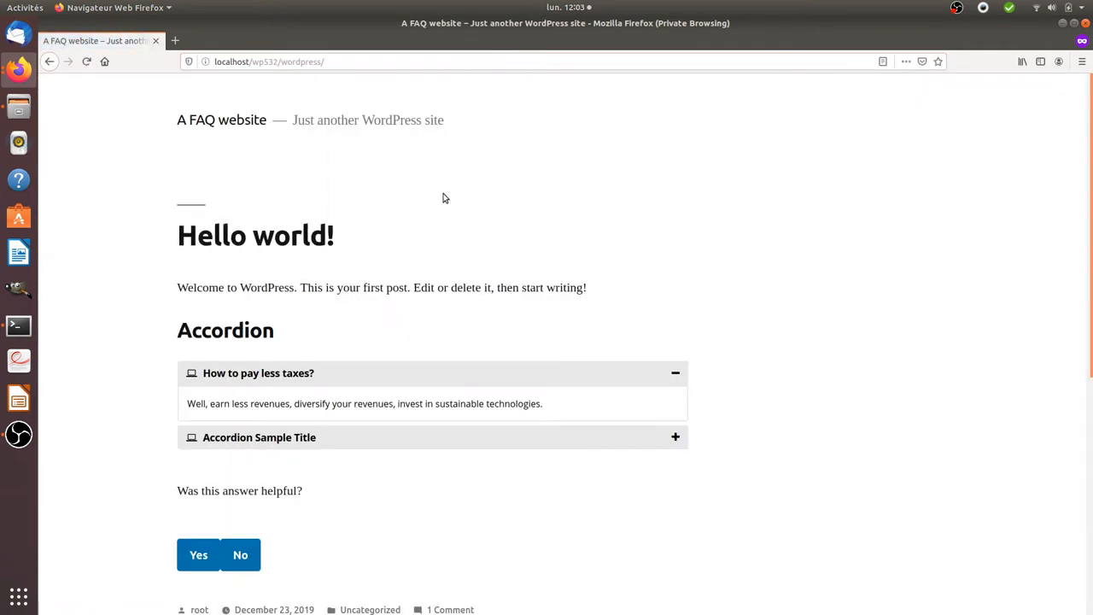
{"action": "mouse_move", "coordinate": [231, 188]}
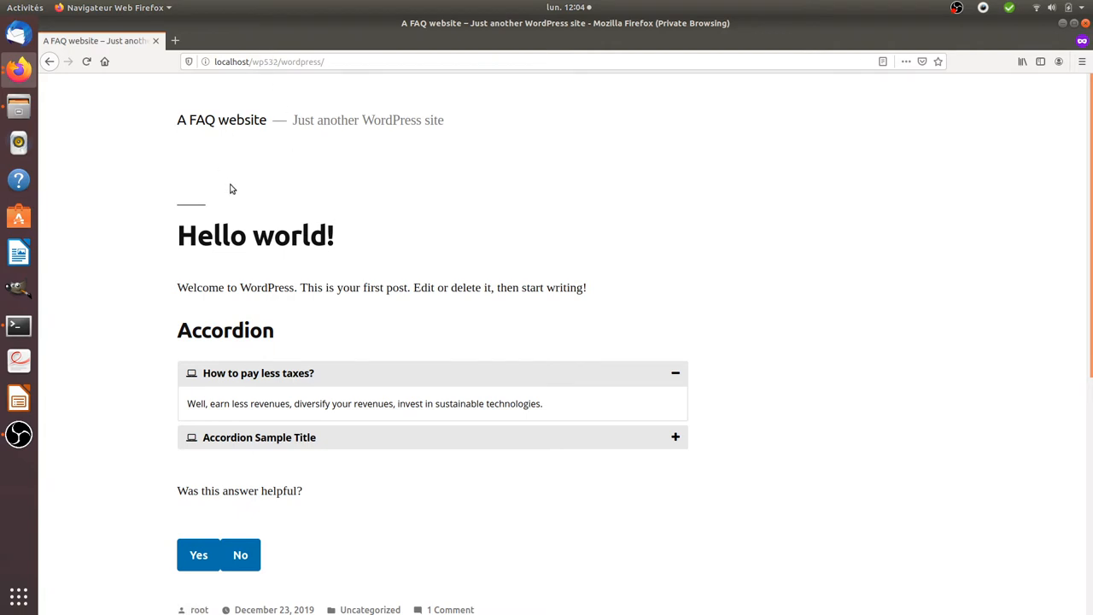
{"action": "left_click", "coordinate": [365, 61]}
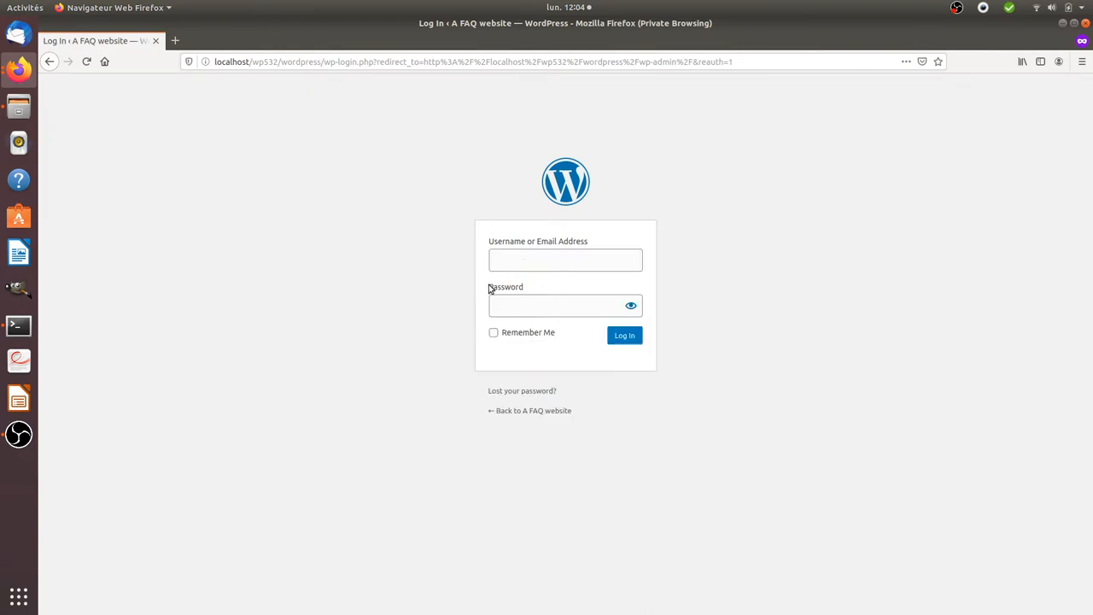
{"action": "mouse_move", "coordinate": [520, 293]}
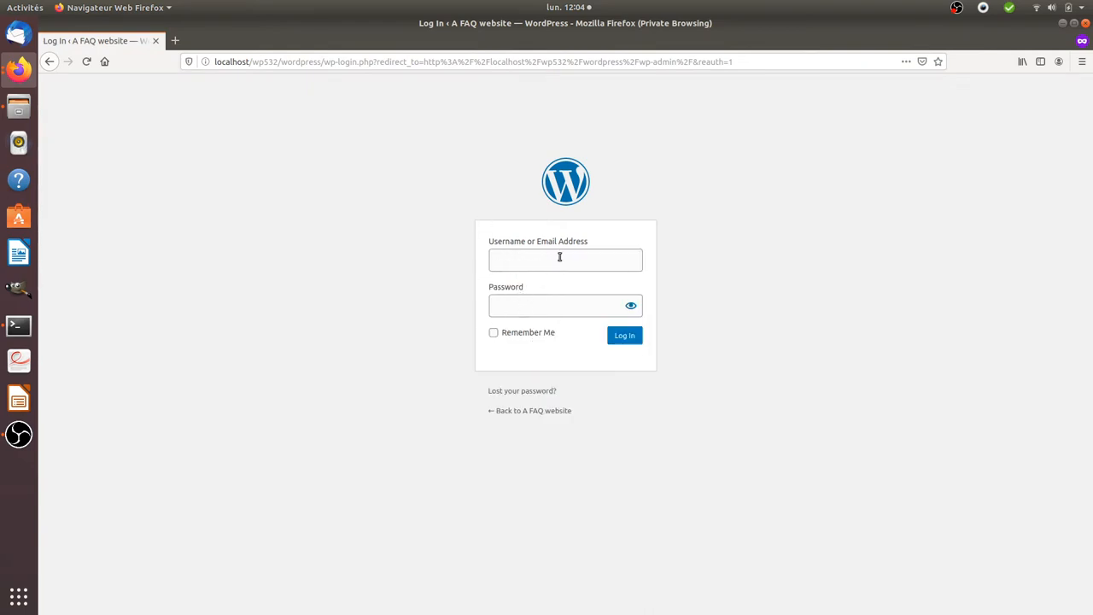
{"action": "mouse_move", "coordinate": [442, 219]}
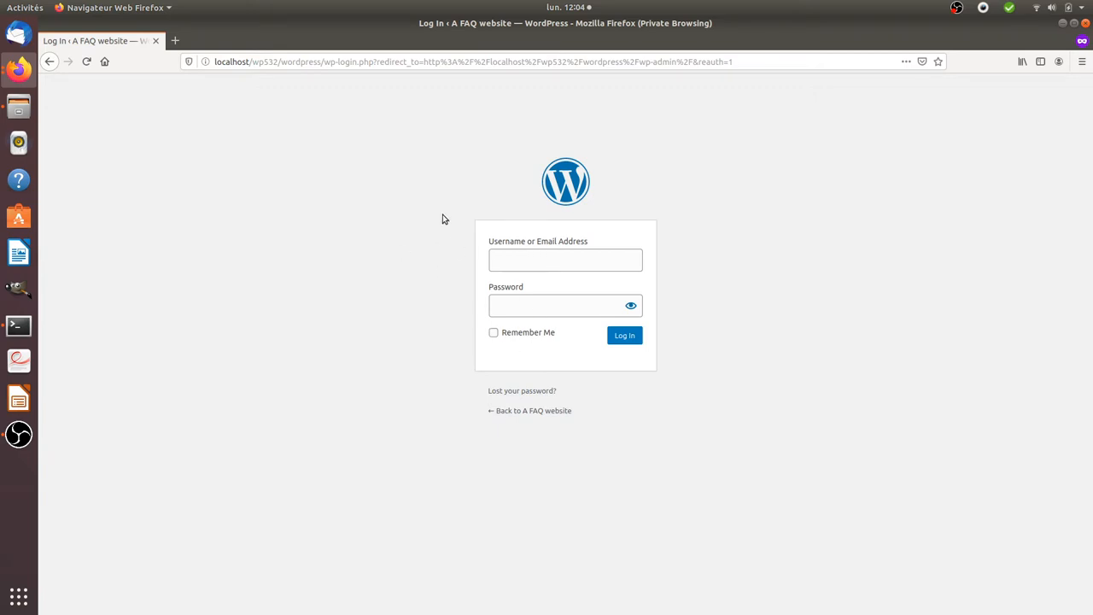
Bring up the WordPress username and password form for A FAQ website.
{"action": "left_click", "coordinate": [566, 260]}
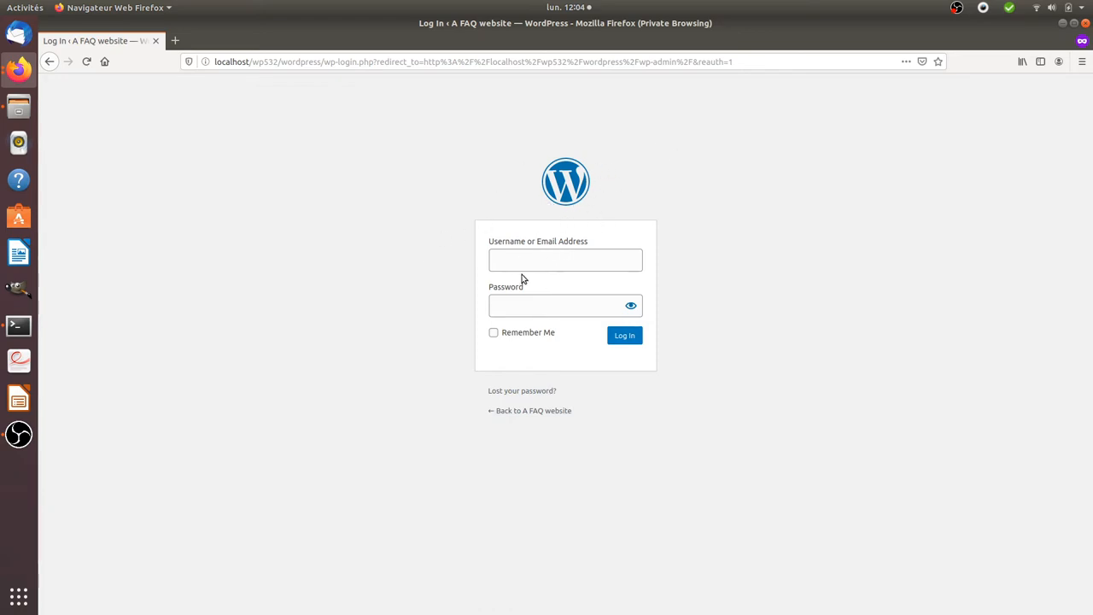
{"action": "mouse_move", "coordinate": [458, 259]}
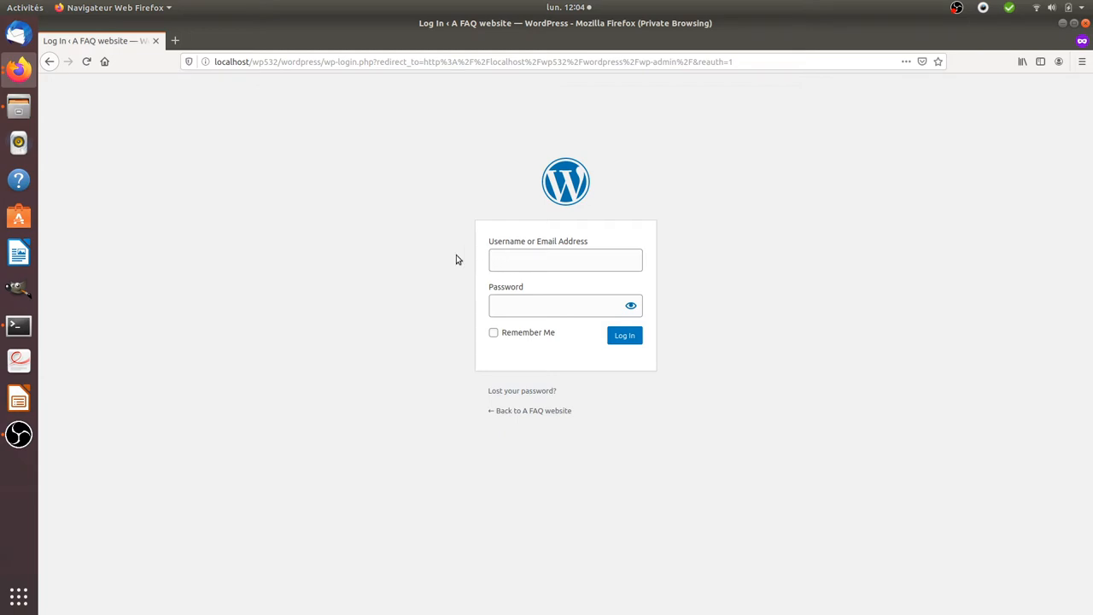
{"action": "mouse_move", "coordinate": [497, 278]}
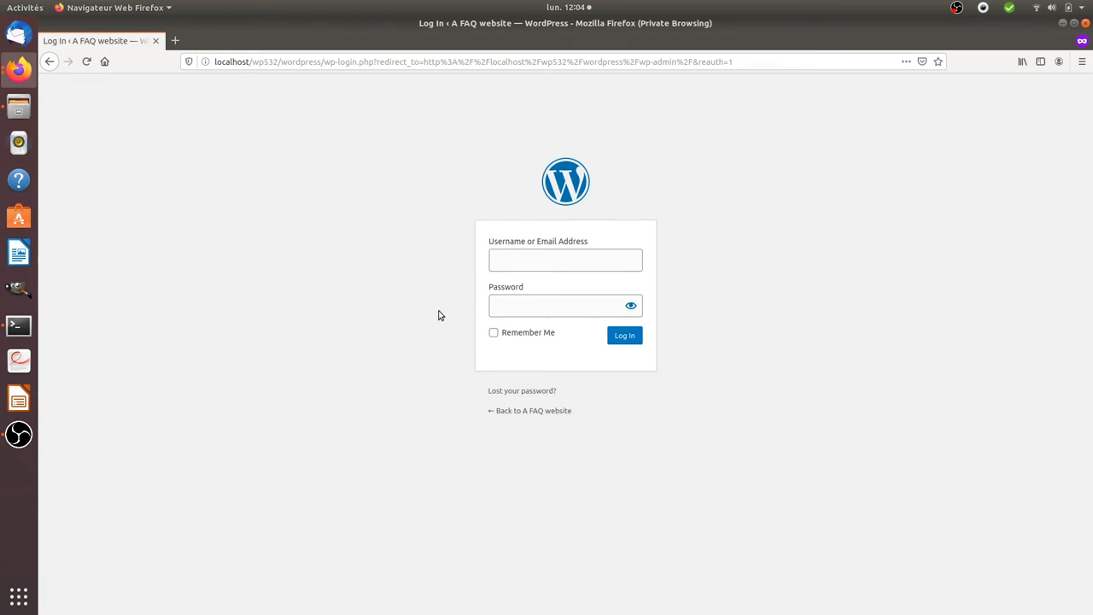
{"action": "mouse_move", "coordinate": [302, 294]}
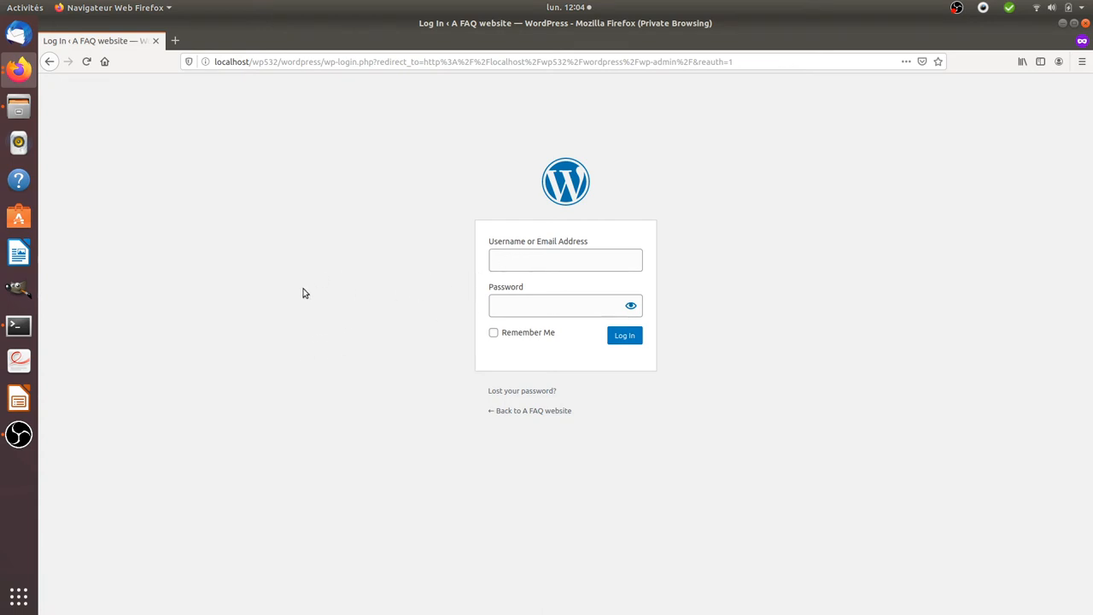
{"action": "mouse_move", "coordinate": [345, 176]}
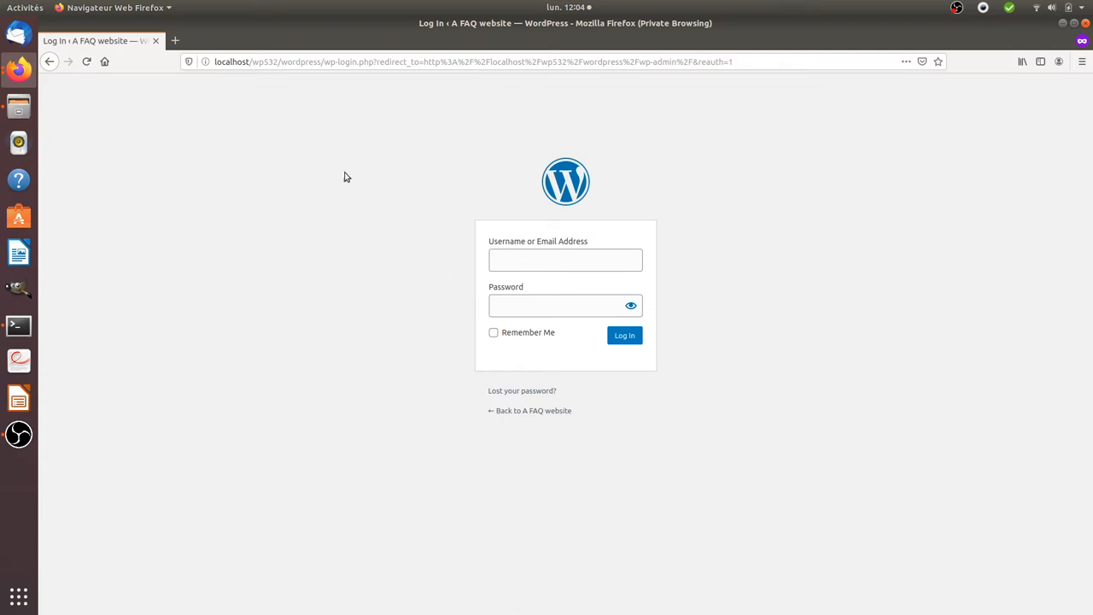
Go back to the homepage and select 'root', the author of the Hello world post.
{"action": "left_click", "coordinate": [529, 409]}
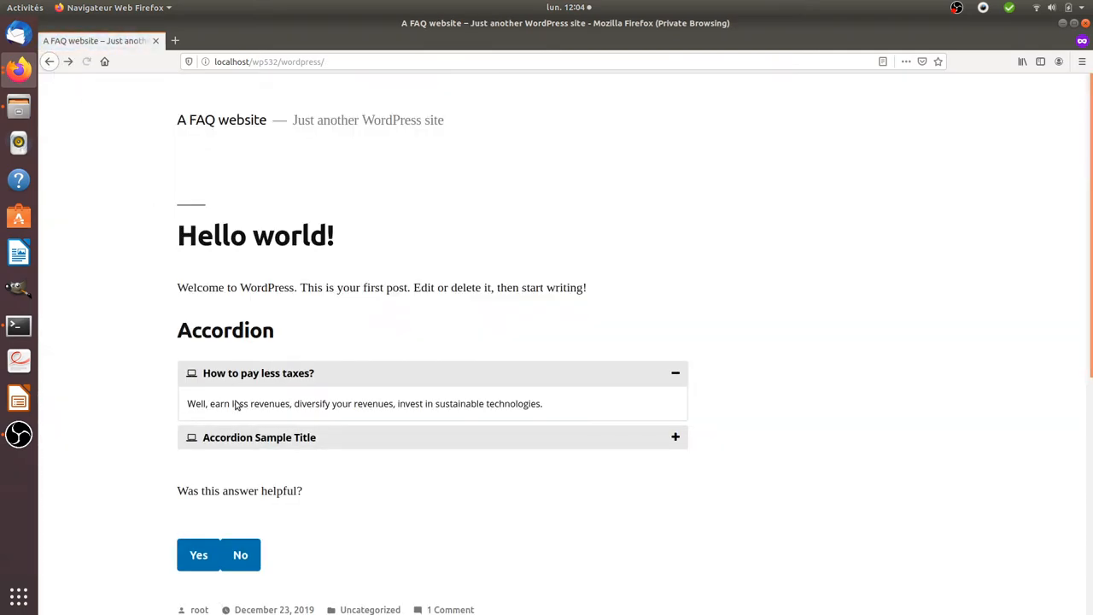
{"action": "scroll", "scroll_direction": "down", "scroll_amount": 3}
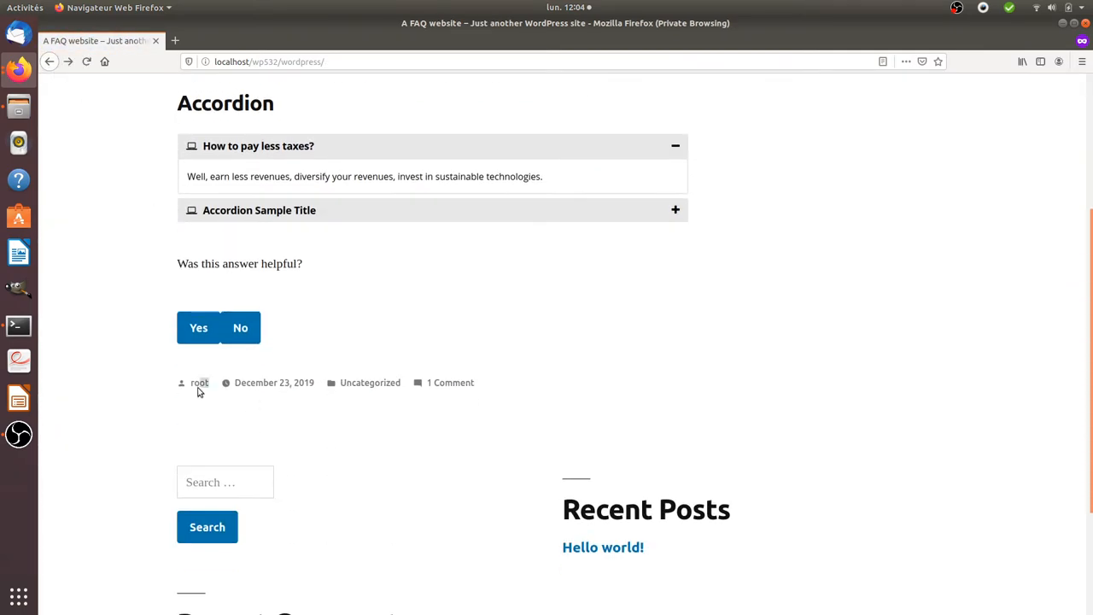
{"action": "double_click", "coordinate": [198, 382]}
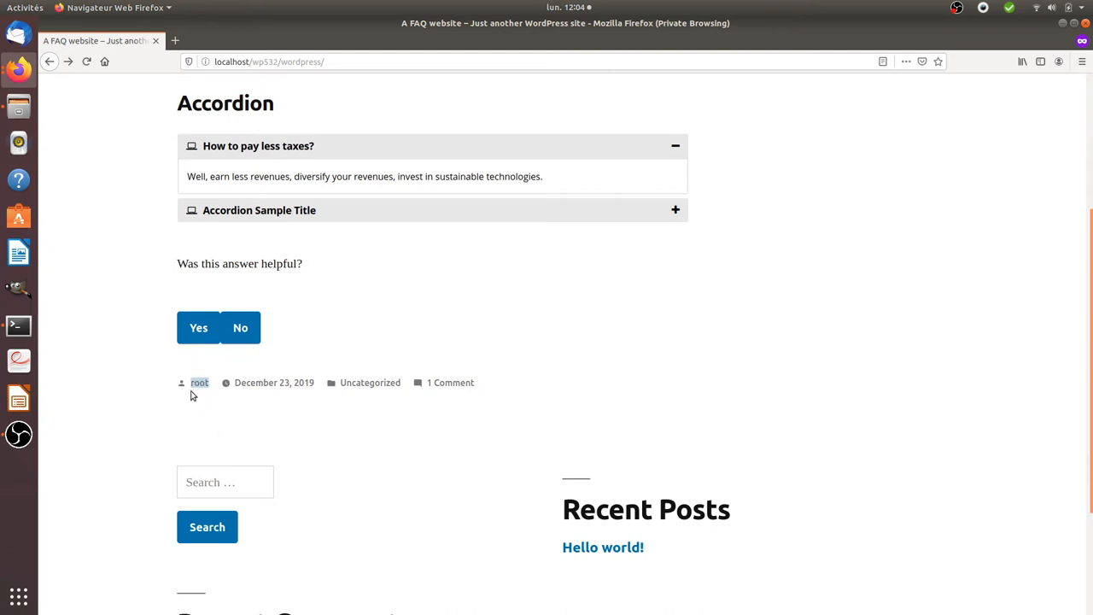
{"action": "mouse_move", "coordinate": [198, 382]}
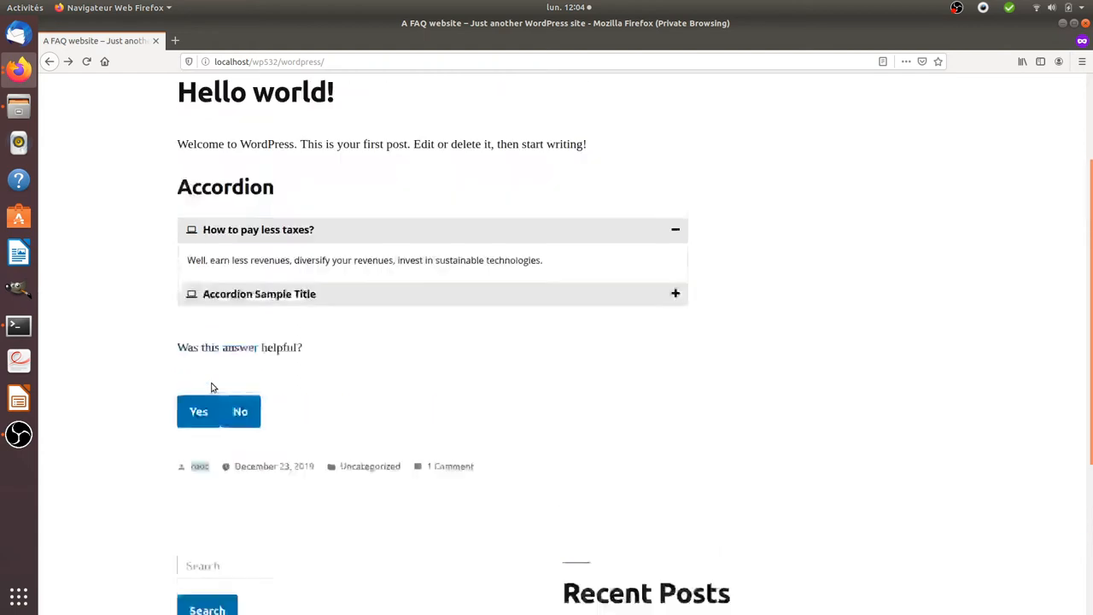
{"action": "scroll", "scroll_direction": "up", "scroll_amount": 3}
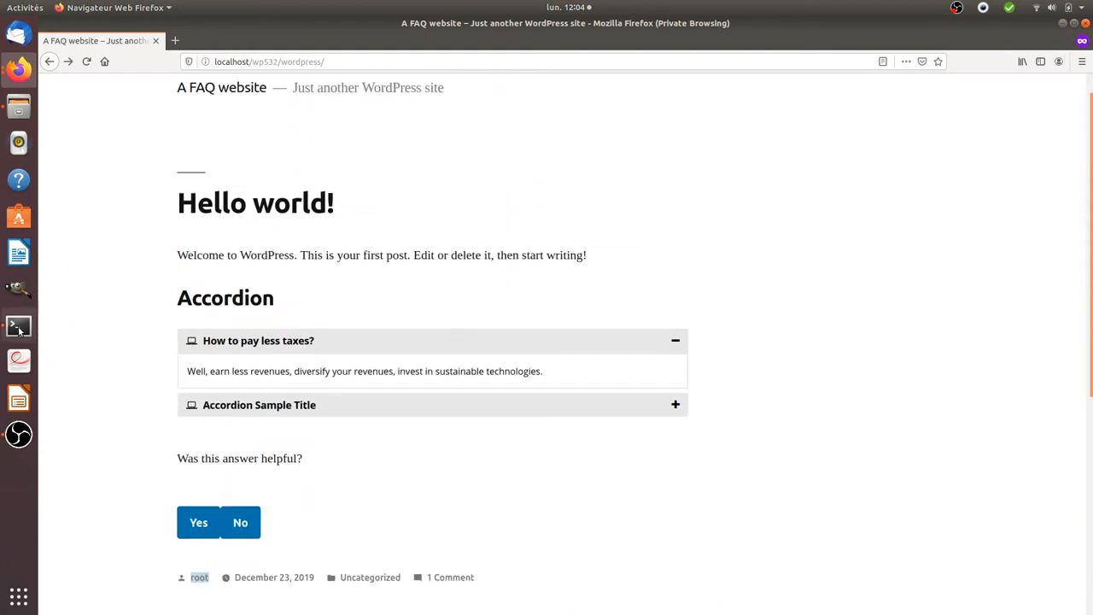
{"action": "left_click", "coordinate": [17, 325]}
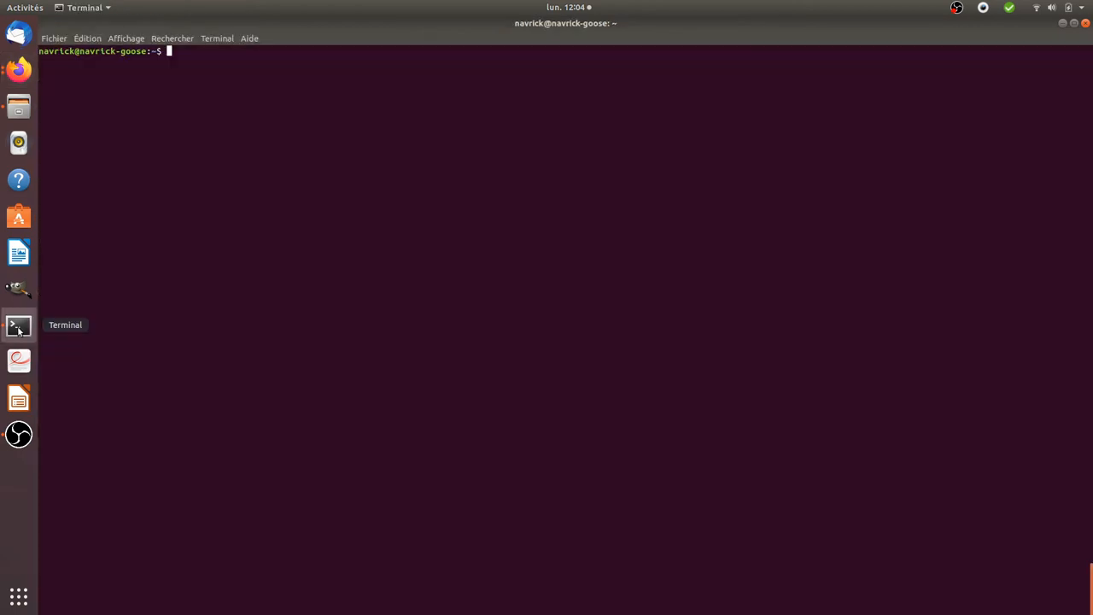
{"action": "type", "text": "wpscan --url http://localhost/wp532/wordpress/ --passwords '/home/navrick/Téléchargements/rockyou.lst' usernames admin"}
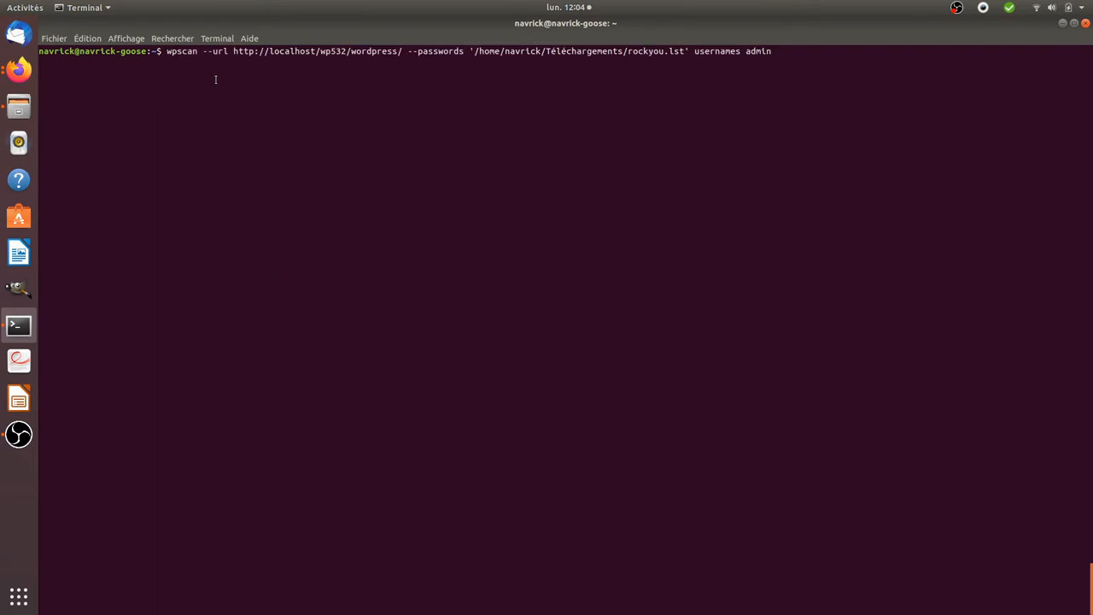
{"action": "double_click", "coordinate": [180, 51]}
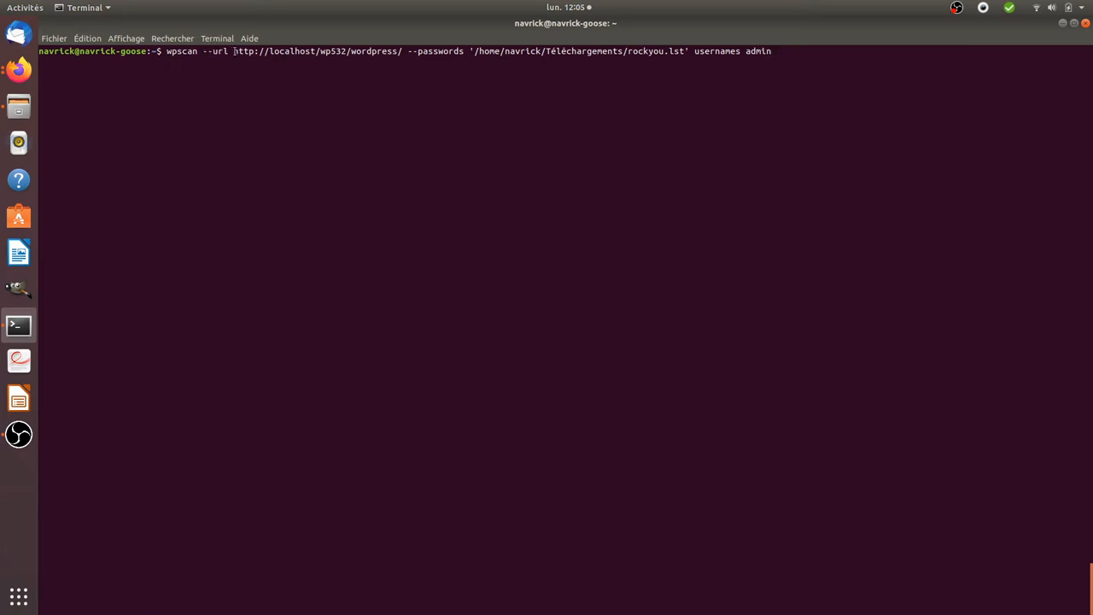
{"action": "double_click", "coordinate": [315, 51]}
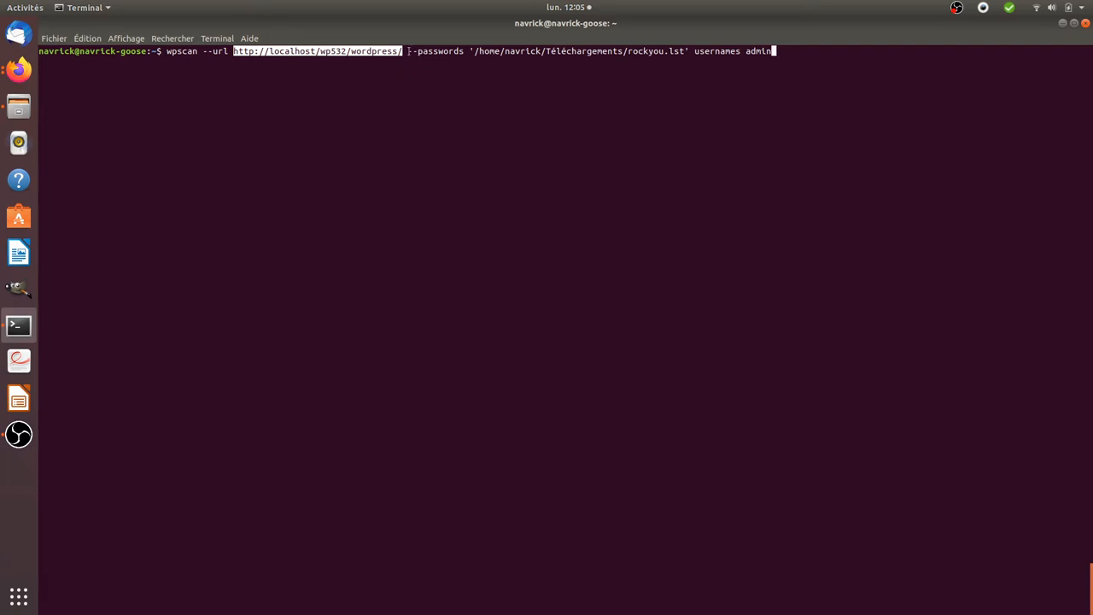
{"action": "mouse_move", "coordinate": [536, 135]}
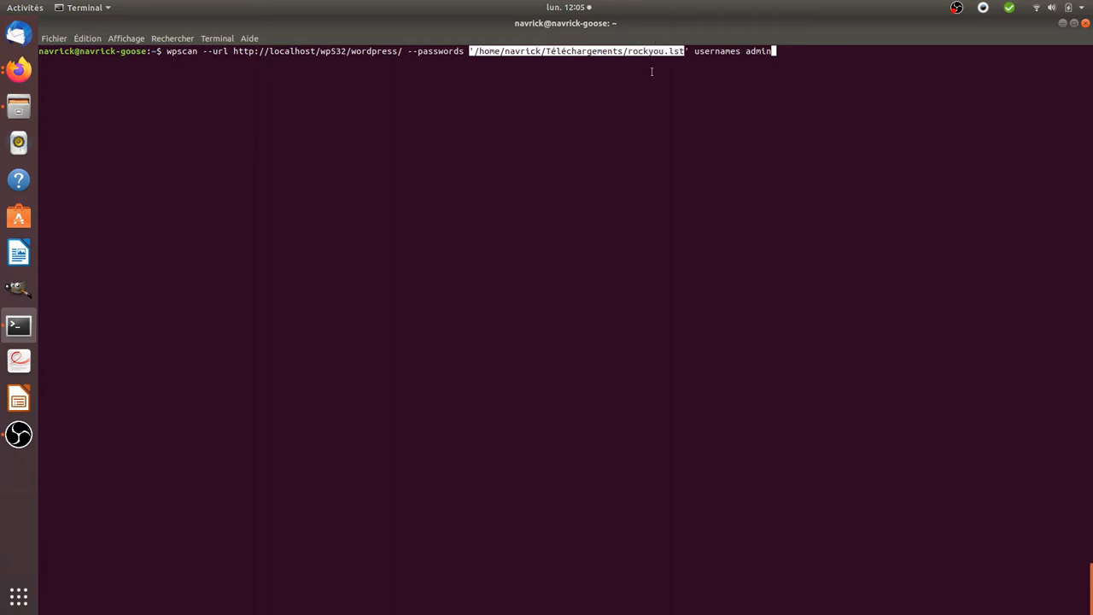
{"action": "mouse_move", "coordinate": [24, 143]}
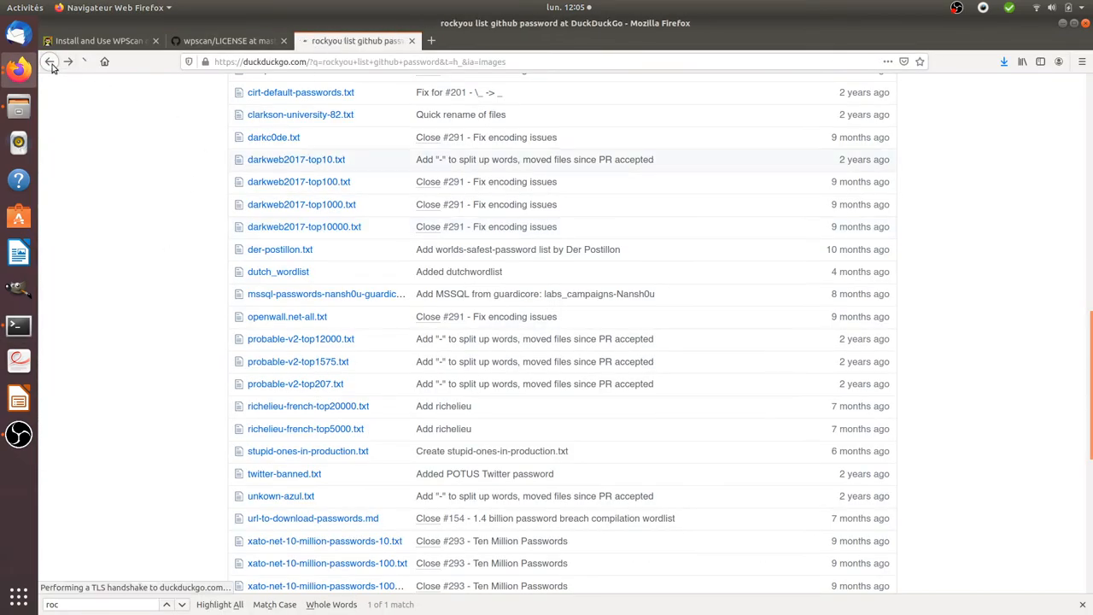
From the rockyou DuckDuckGo results, open the SecLists Passwords folder and pick richelieu-french-top20000.txt.
{"action": "left_click", "coordinate": [48, 61]}
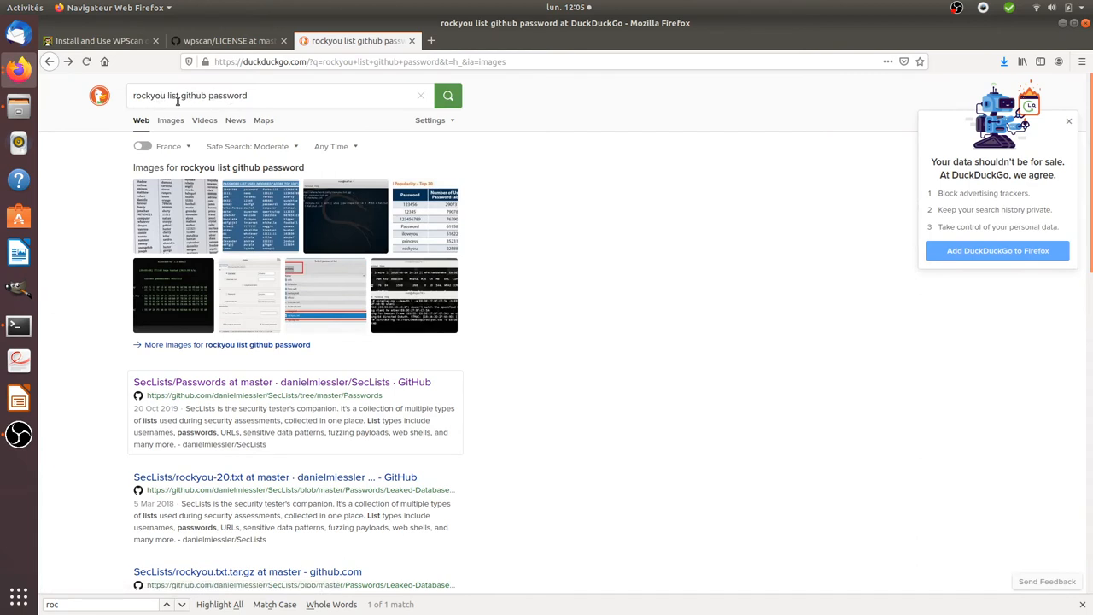
{"action": "left_click", "coordinate": [276, 95]}
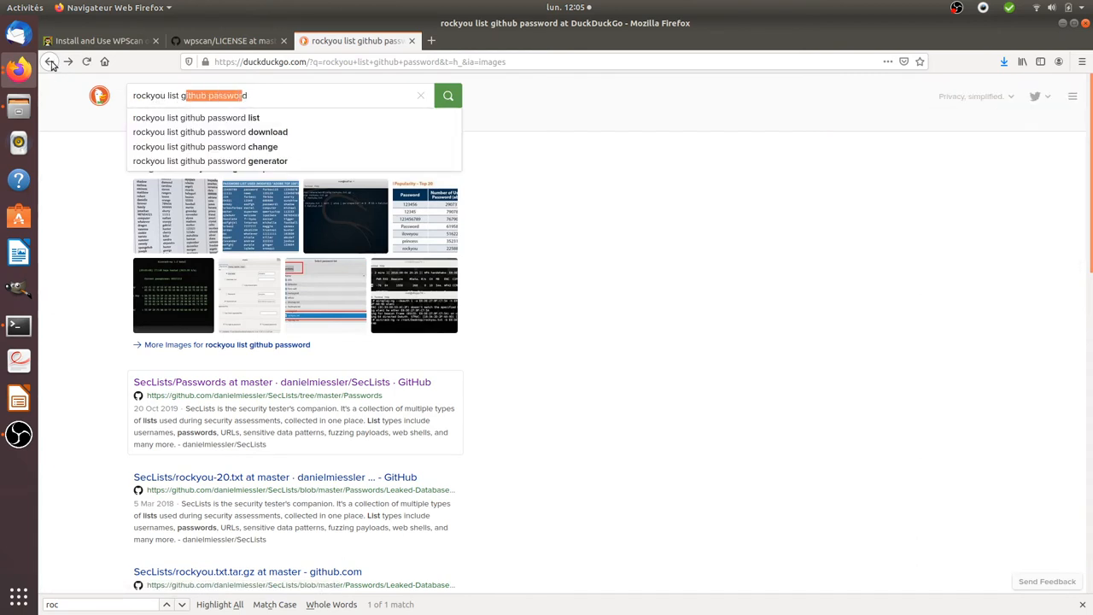
{"action": "left_click", "coordinate": [282, 382]}
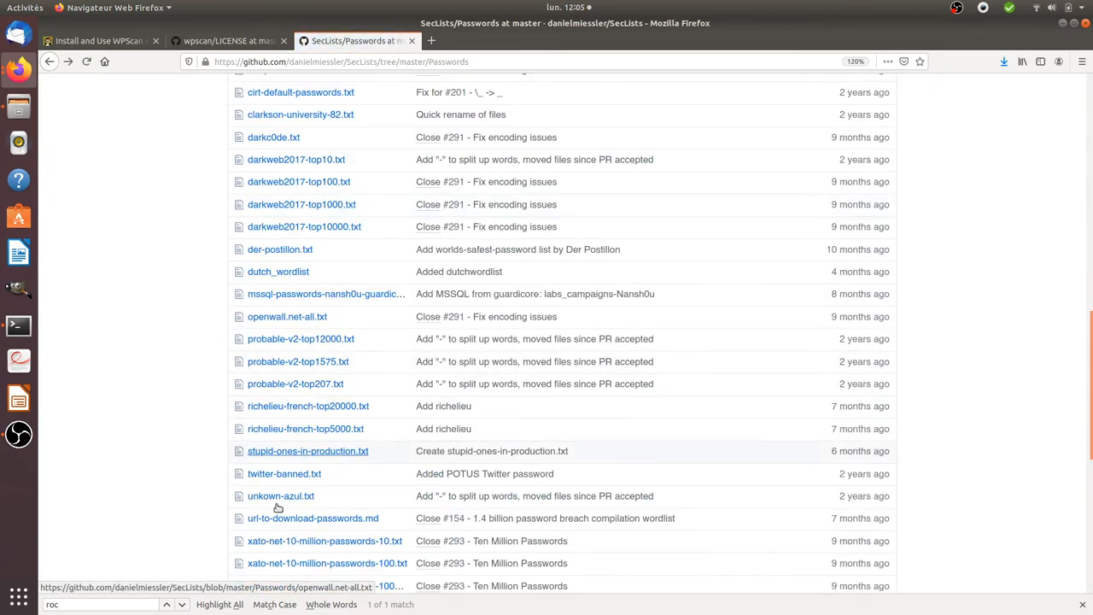
{"action": "scroll", "scroll_direction": "down", "scroll_amount": 3}
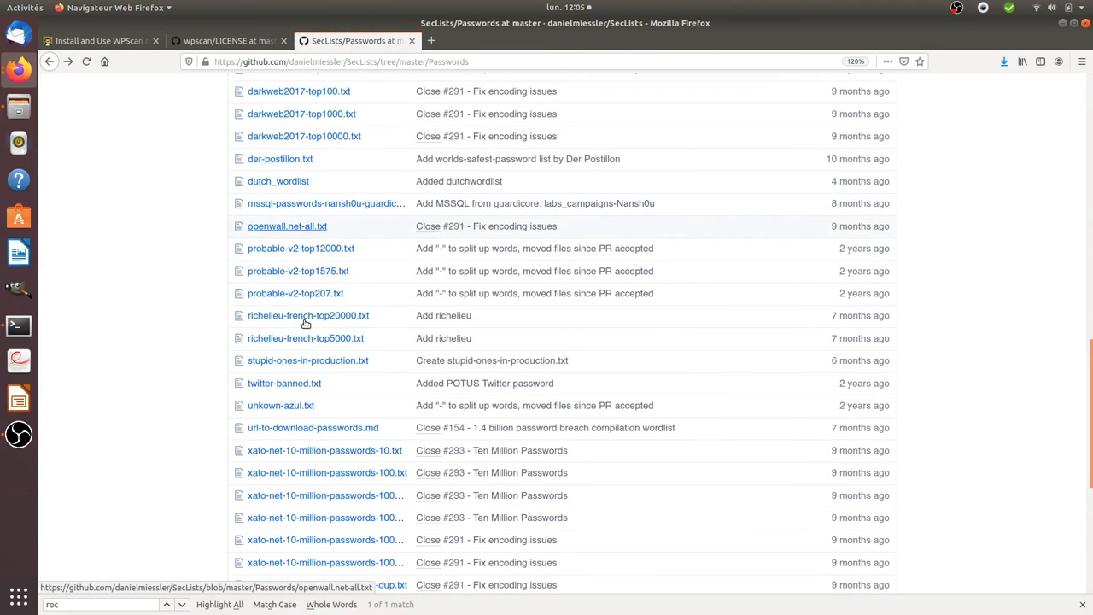
{"action": "scroll", "scroll_direction": "down", "scroll_amount": 3}
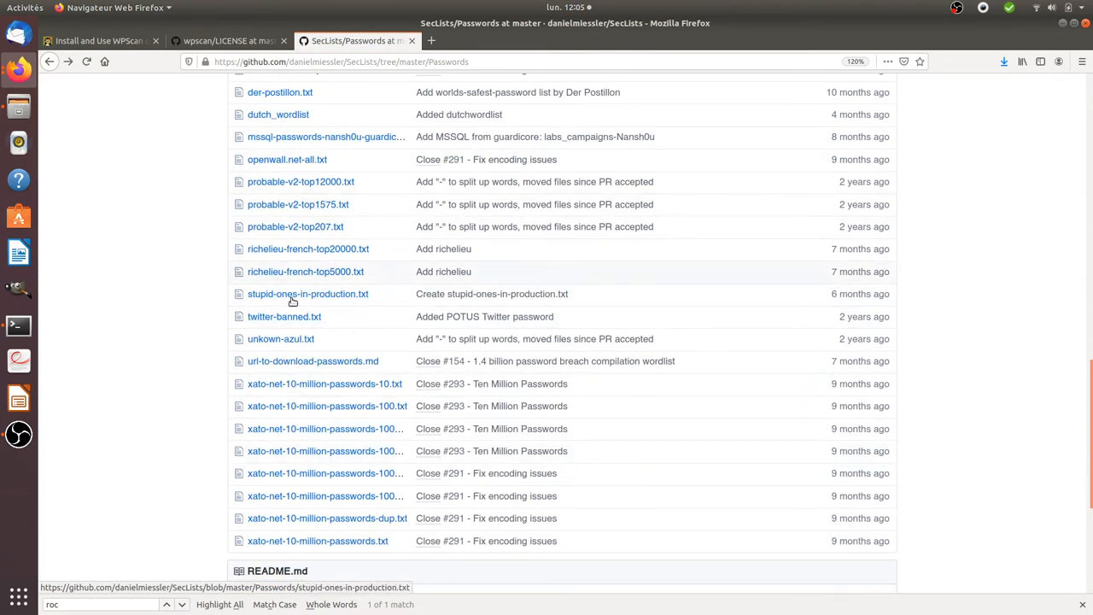
{"action": "left_click", "coordinate": [308, 249]}
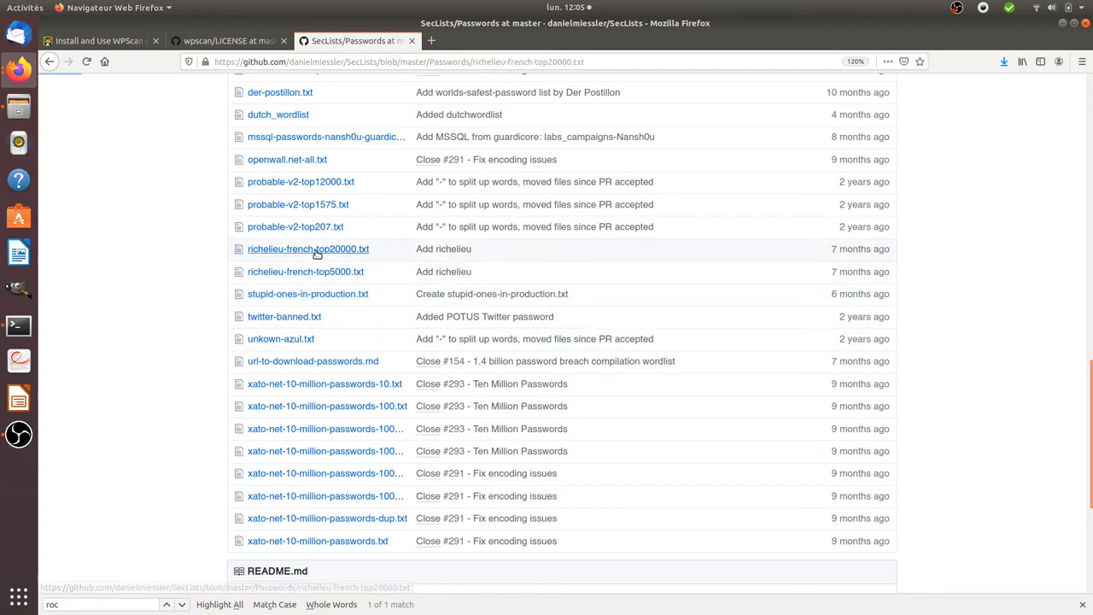
{"action": "mouse_move", "coordinate": [304, 271]}
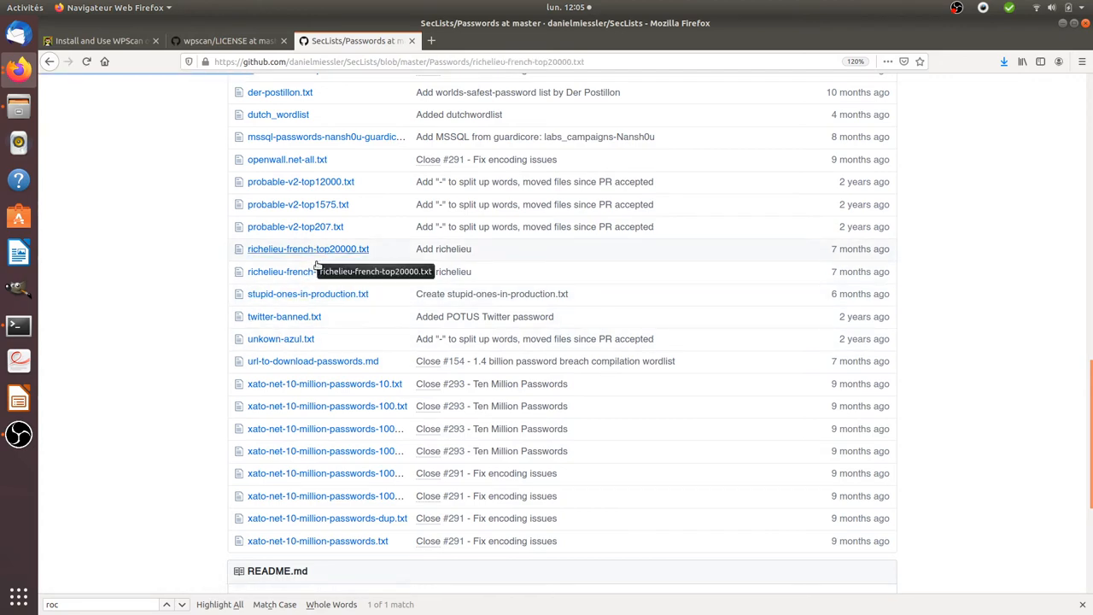
Scroll through the richelieu-french-top20000.txt entries, then return to the Terminal.
{"action": "left_click", "coordinate": [307, 249]}
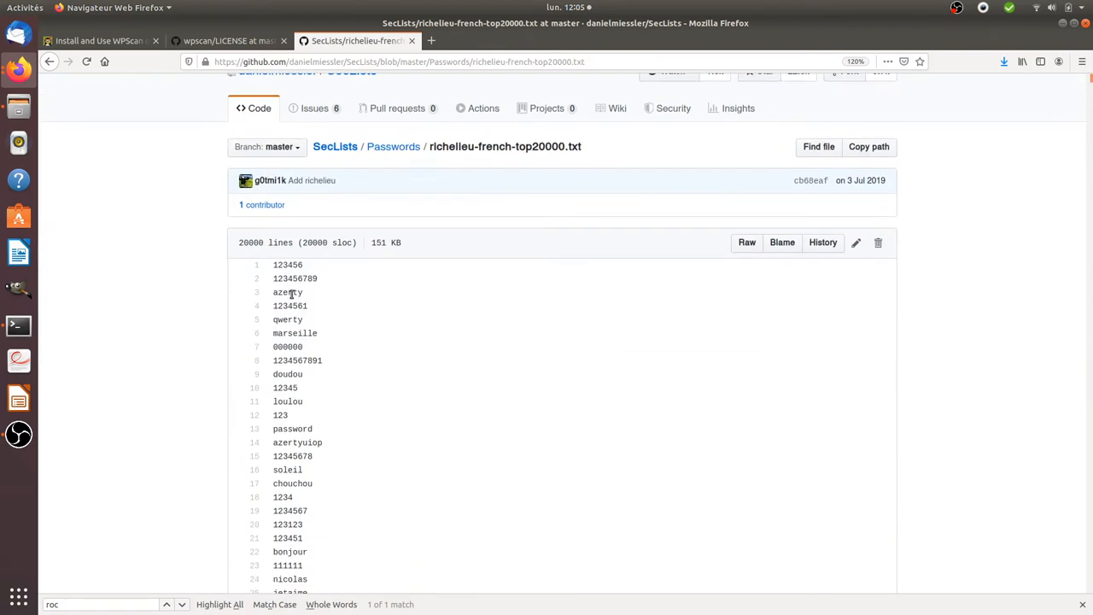
{"action": "scroll", "scroll_direction": "down", "scroll_amount": 3}
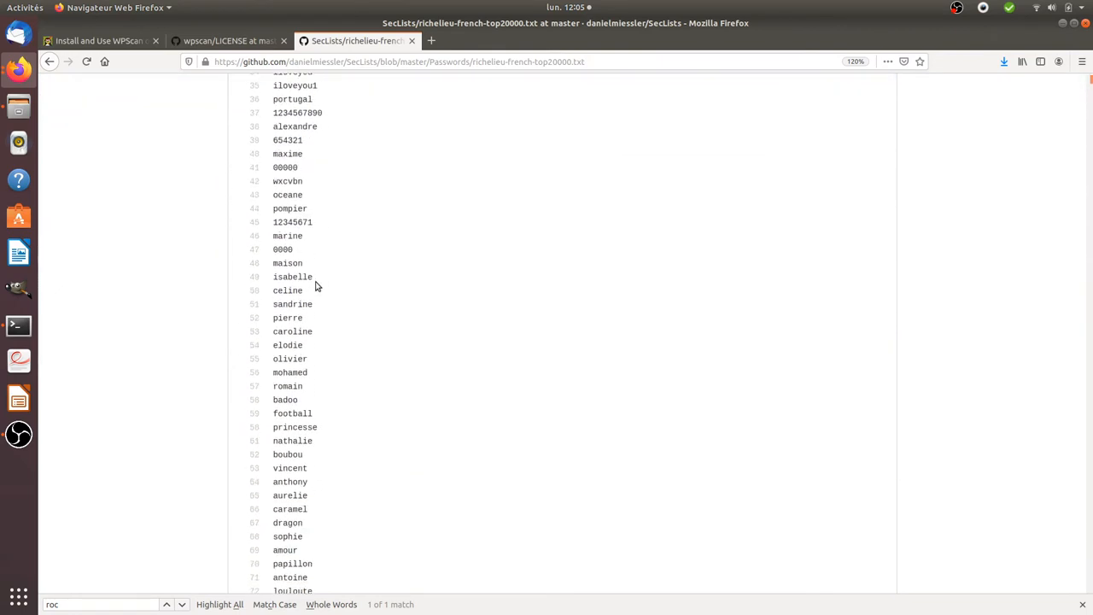
{"action": "scroll", "scroll_direction": "down", "scroll_amount": 3}
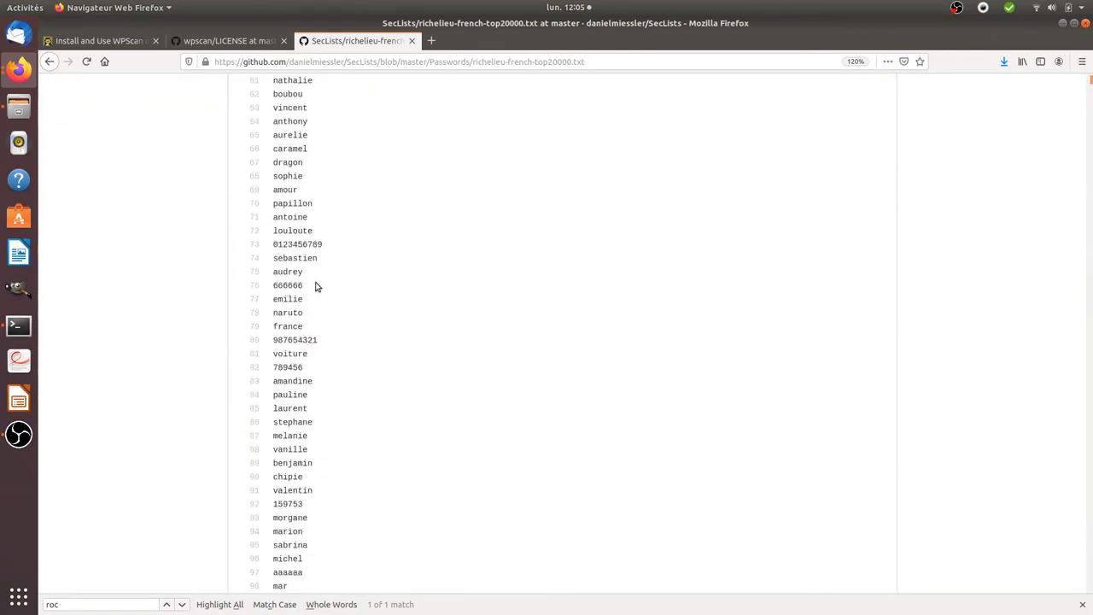
{"action": "scroll", "scroll_direction": "down", "scroll_amount": 3}
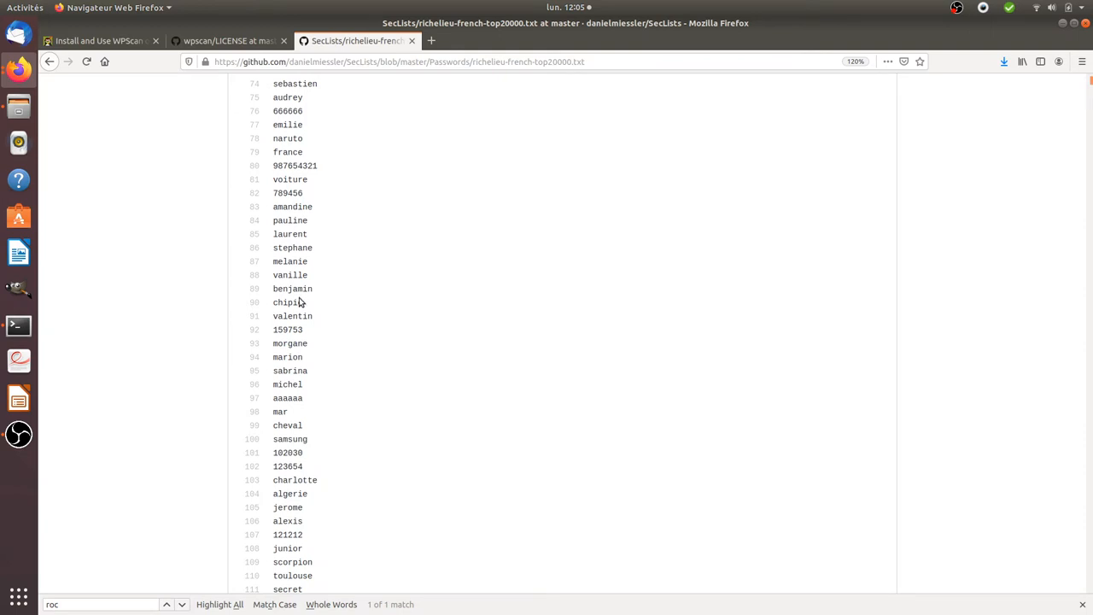
{"action": "scroll", "scroll_direction": "down", "scroll_amount": 3}
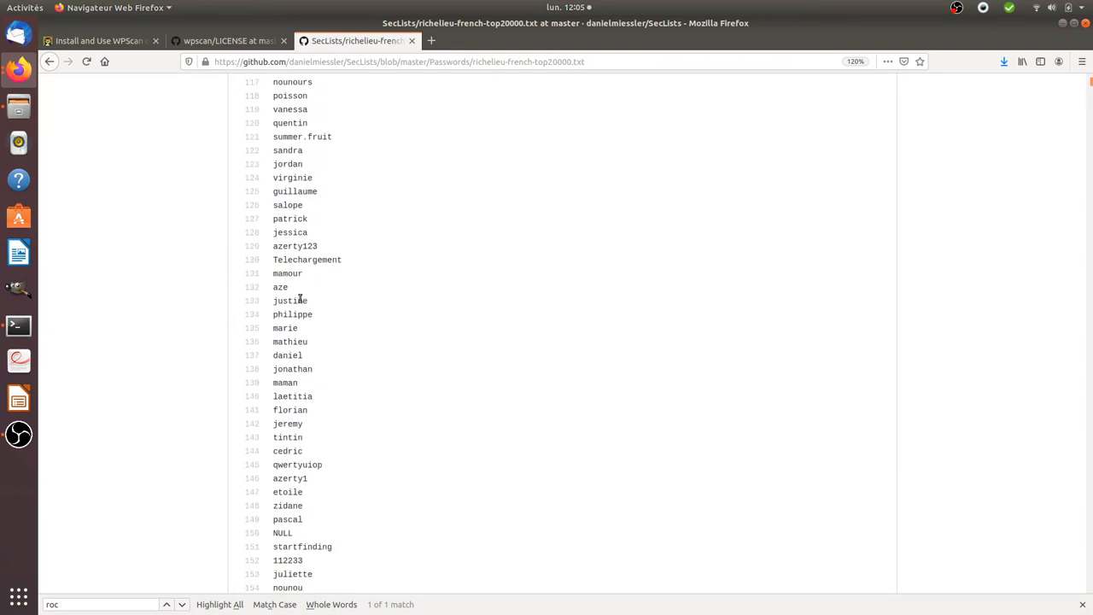
{"action": "mouse_move", "coordinate": [276, 301]}
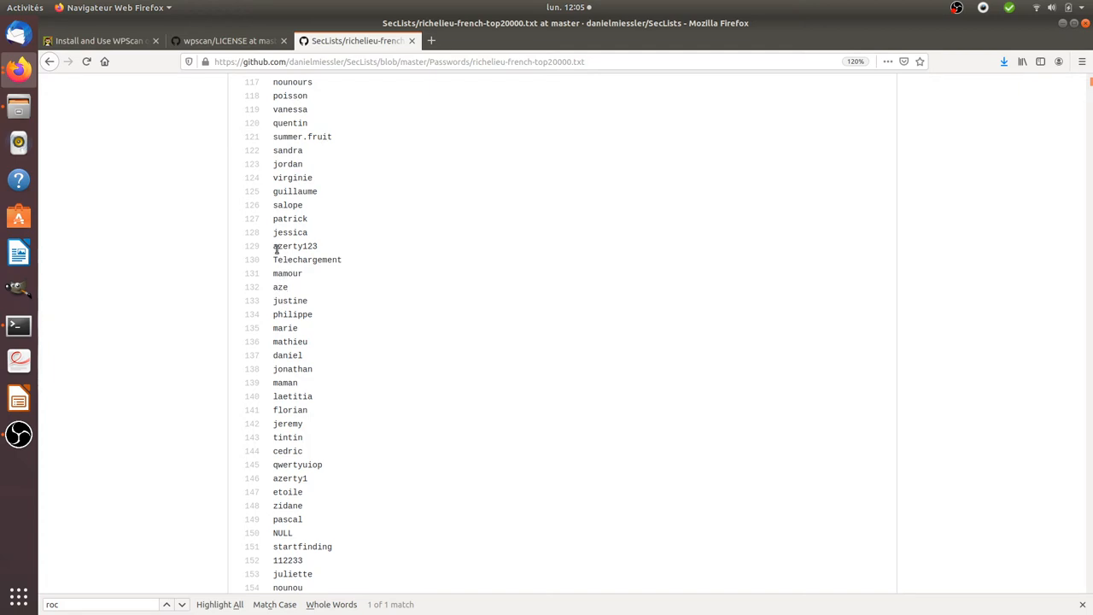
{"action": "scroll", "scroll_direction": "down", "scroll_amount": 3}
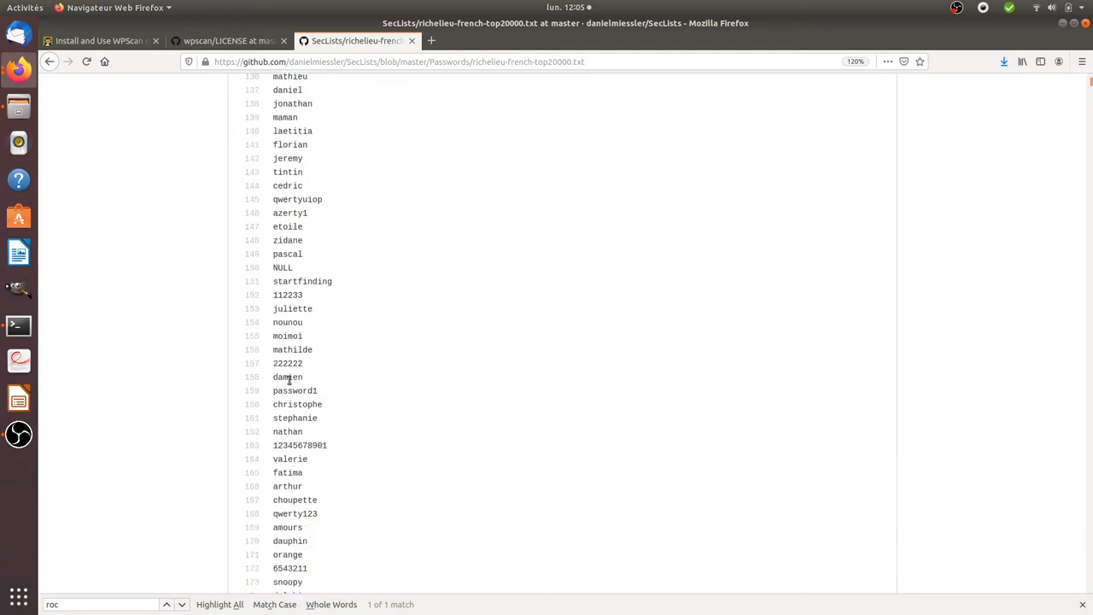
{"action": "scroll", "scroll_direction": "down", "scroll_amount": 3}
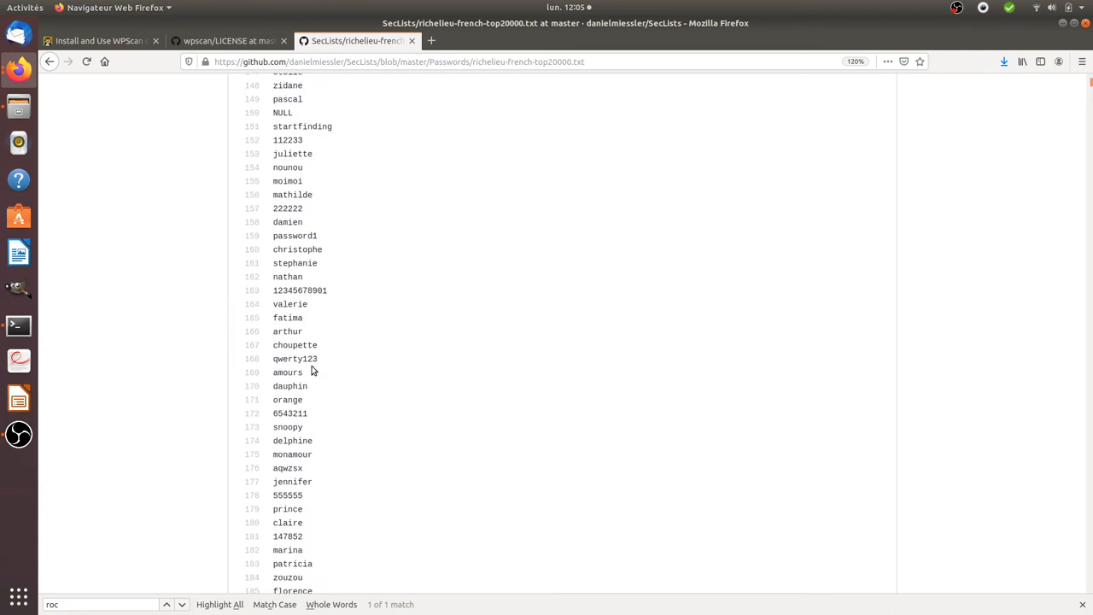
{"action": "scroll", "scroll_direction": "up", "scroll_amount": 3}
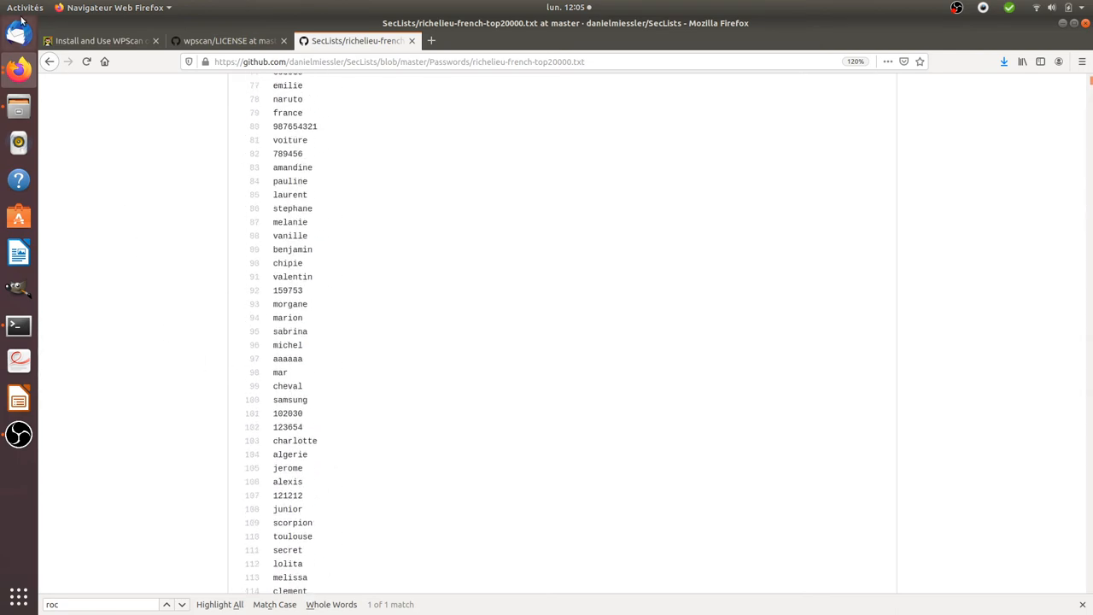
{"action": "mouse_move", "coordinate": [213, 278]}
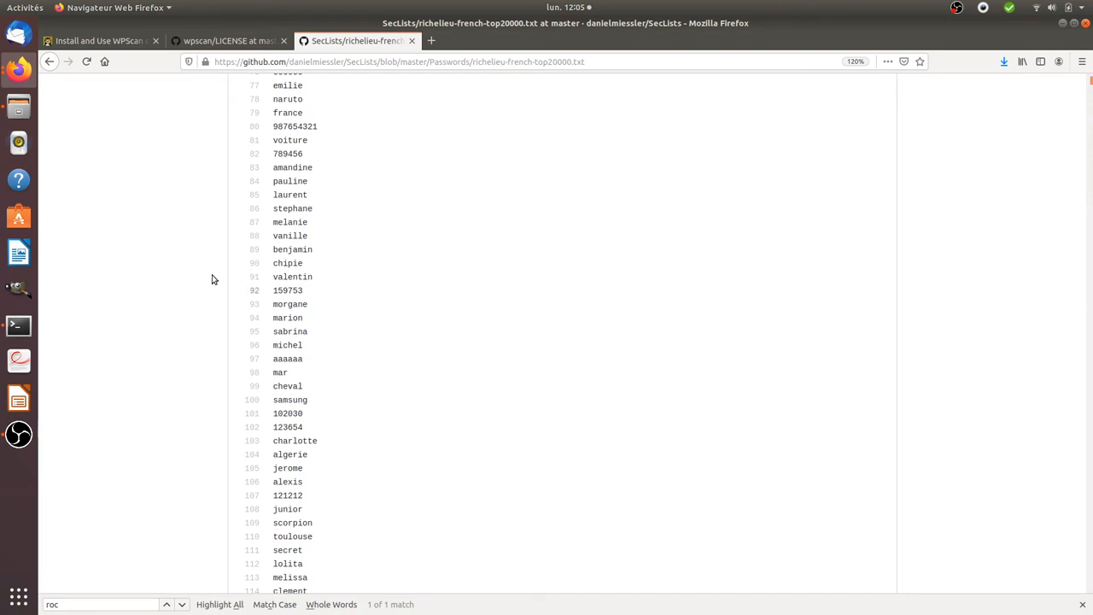
{"action": "left_click", "coordinate": [17, 324]}
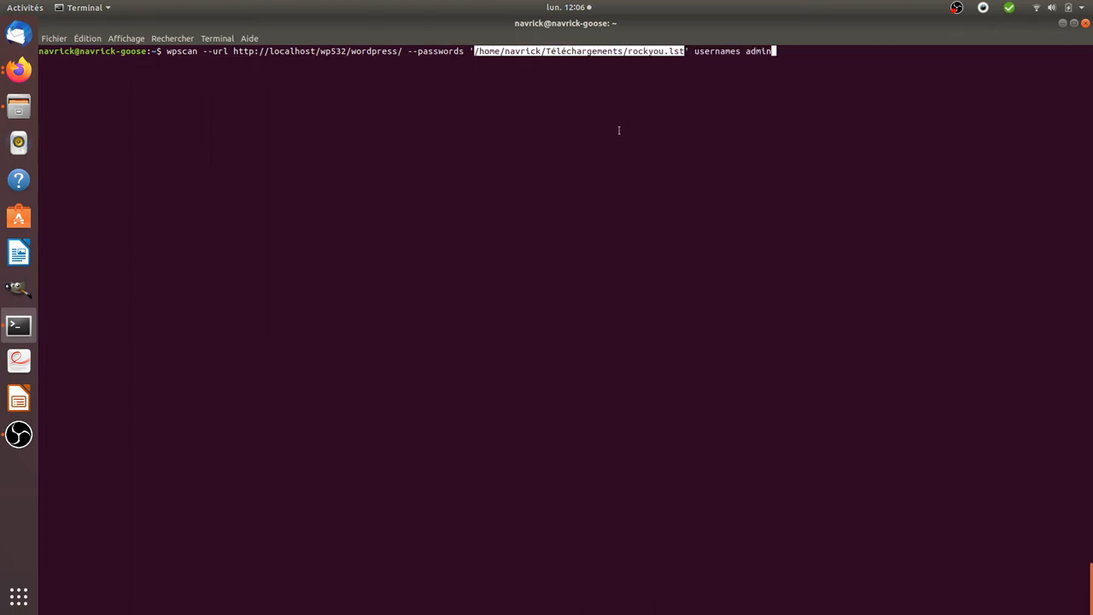
{"action": "mouse_move", "coordinate": [601, 126]}
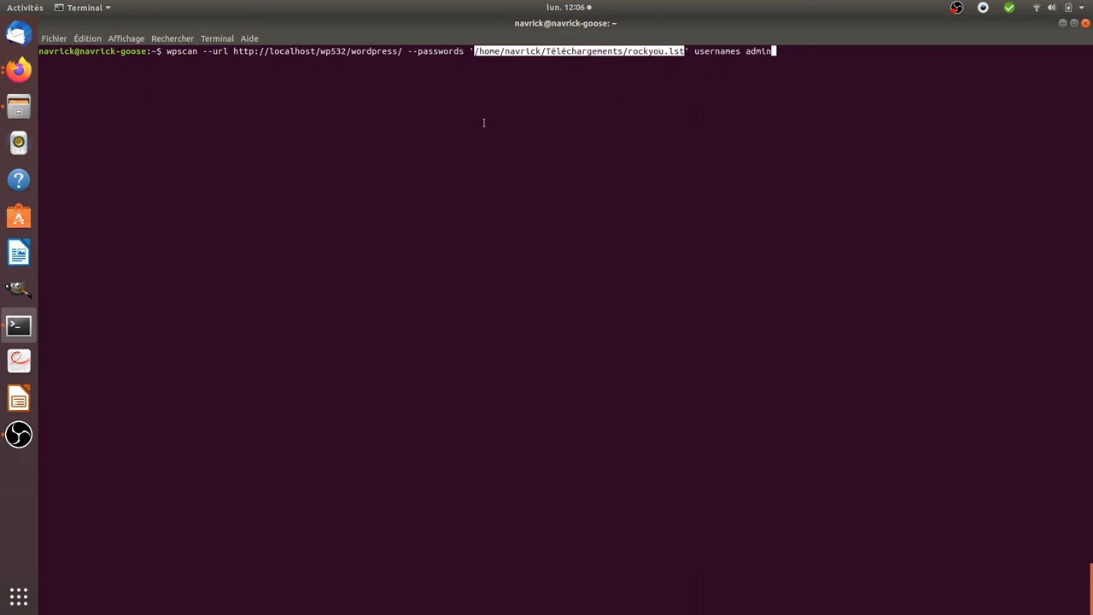
{"action": "mouse_move", "coordinate": [280, 188]}
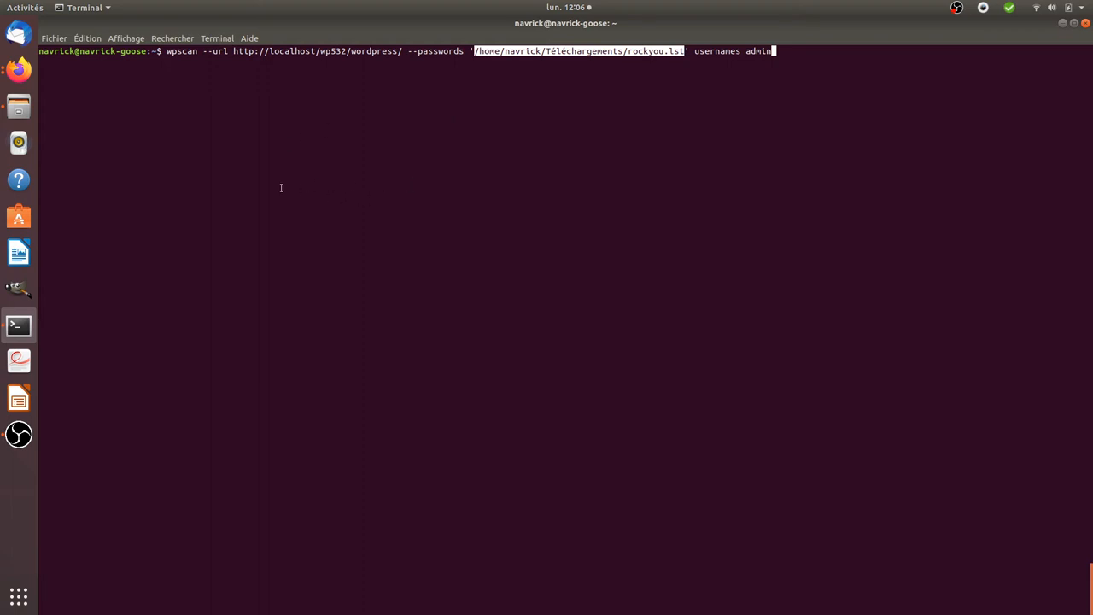
Erase the unfinished brute-force command and run wpscan -h to show its help options.
{"action": "key", "text": "BackSpace"}
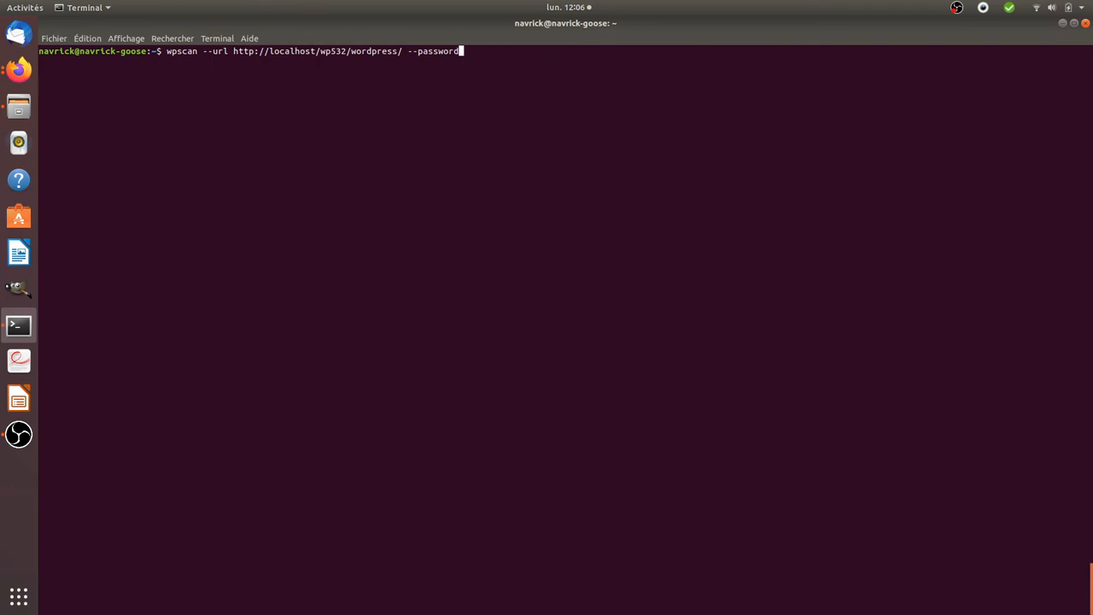
{"action": "key", "text": "ctrl+u"}
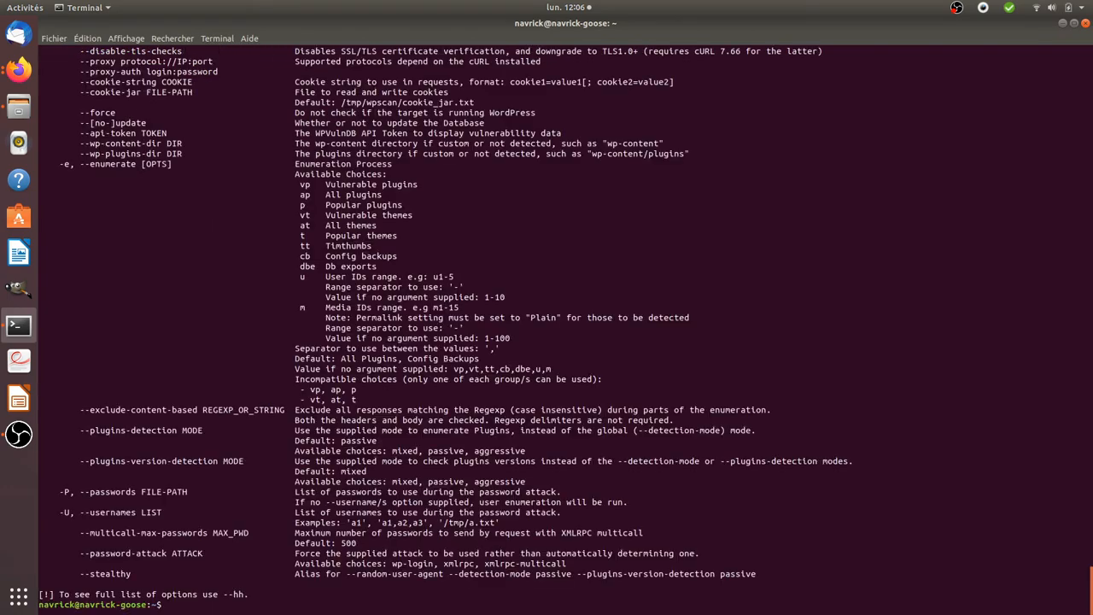
{"action": "scroll", "scroll_direction": "up", "scroll_amount": 3}
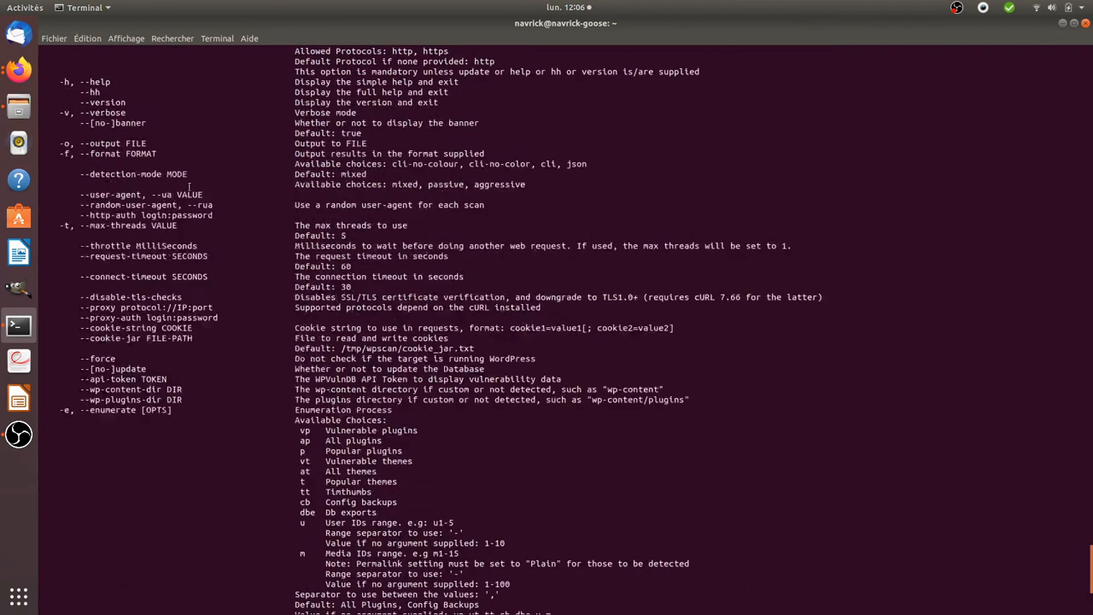
{"action": "scroll", "scroll_direction": "down", "scroll_amount": 3}
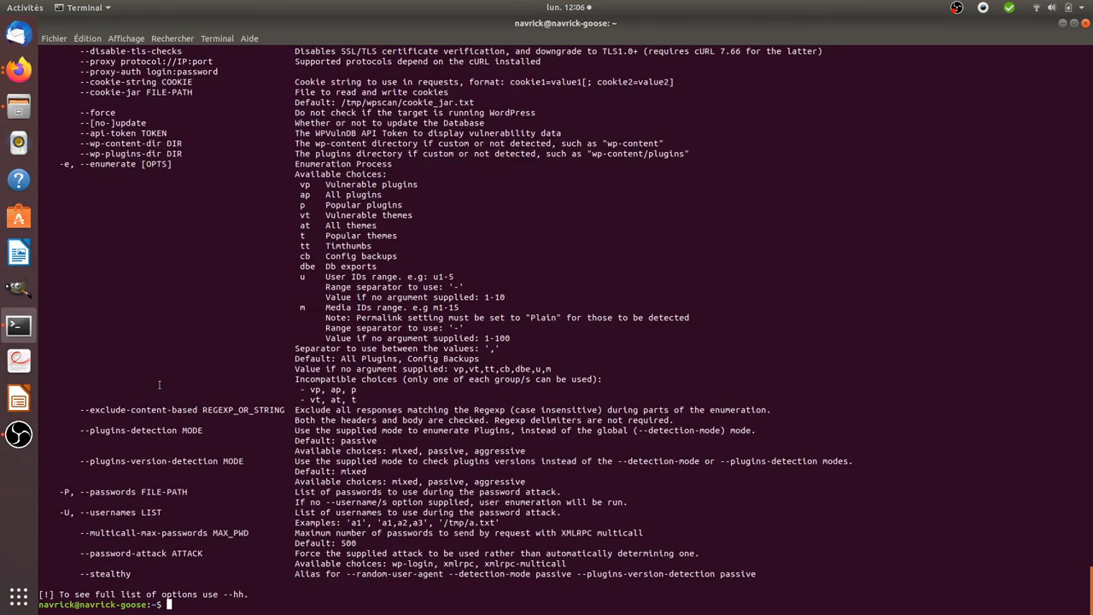
{"action": "type", "text": "wpscan -h"}
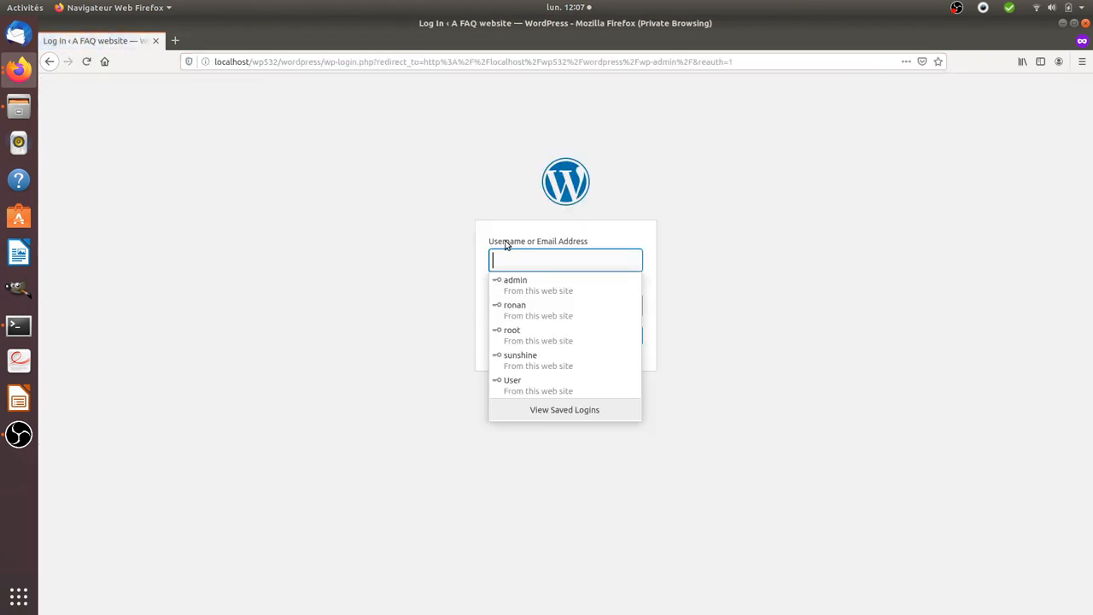
Log into WordPress as admin, choose Don't Update on the saved-login prompt, and return to Terminal.
{"action": "type", "text": "admin"}
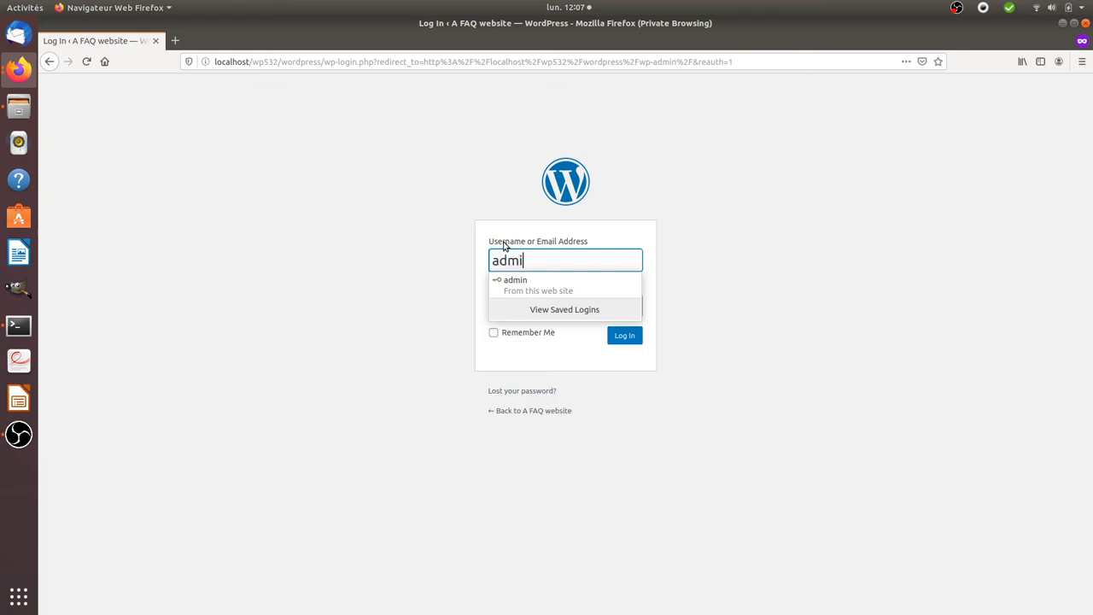
{"action": "left_click", "coordinate": [516, 280]}
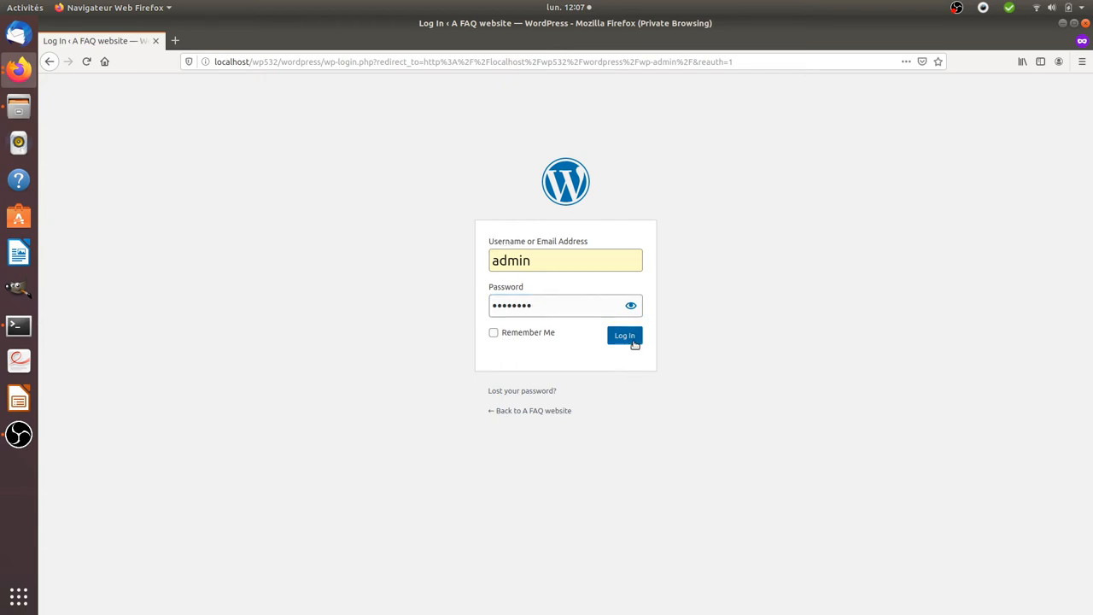
{"action": "left_click", "coordinate": [625, 334]}
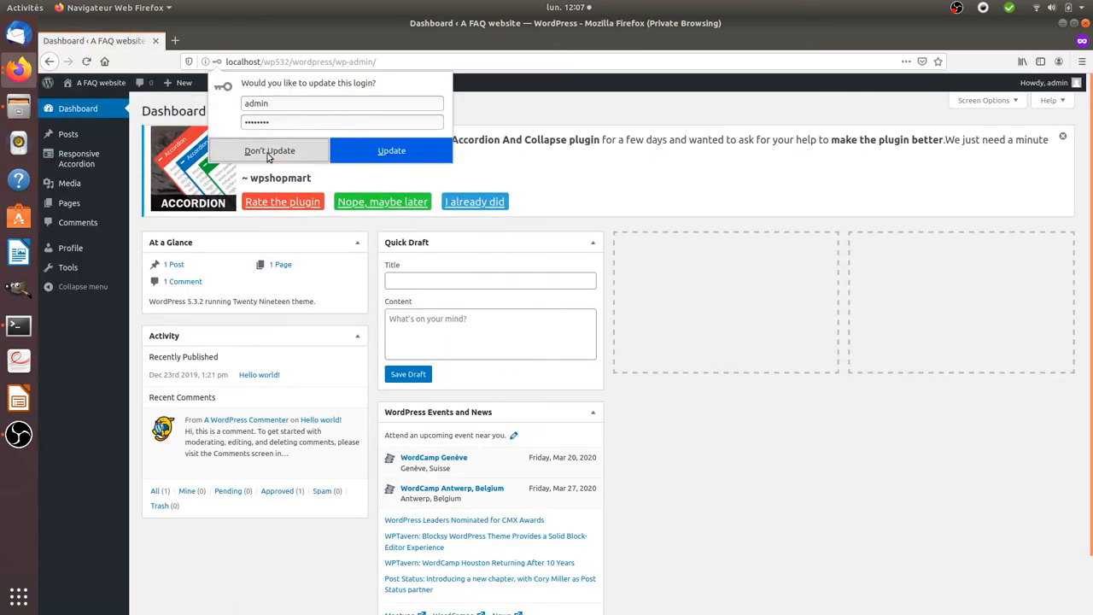
{"action": "left_click", "coordinate": [270, 150]}
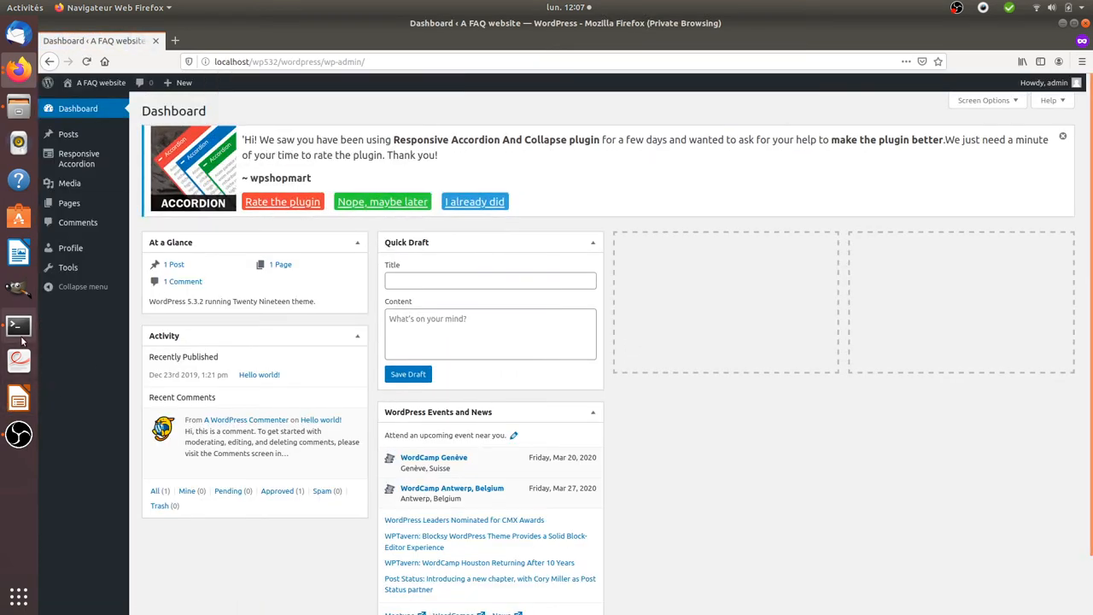
{"action": "left_click", "coordinate": [17, 325]}
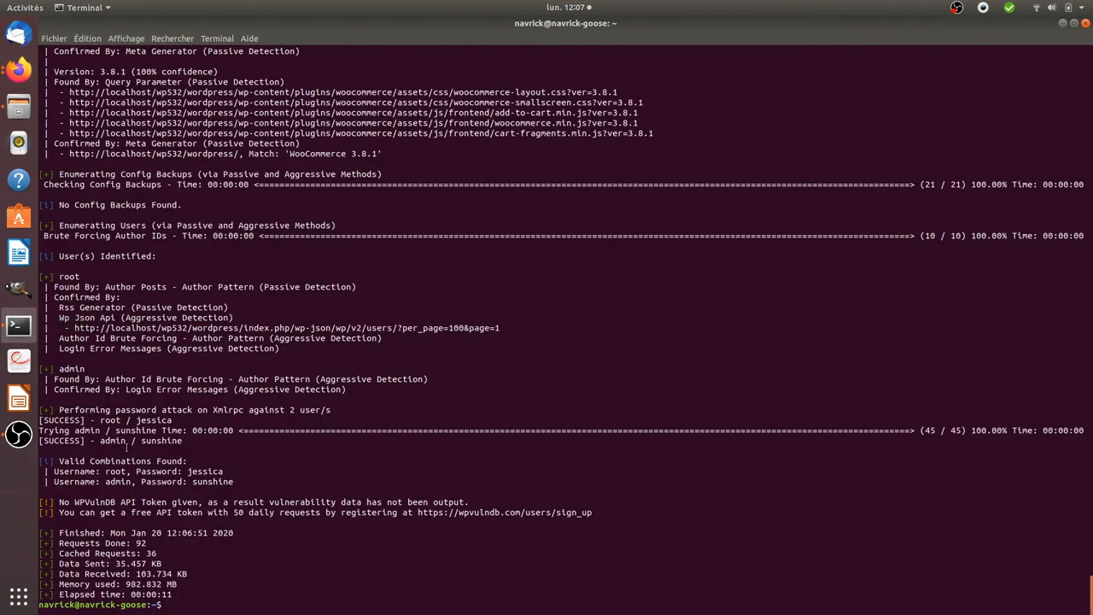
{"action": "mouse_move", "coordinate": [181, 563]}
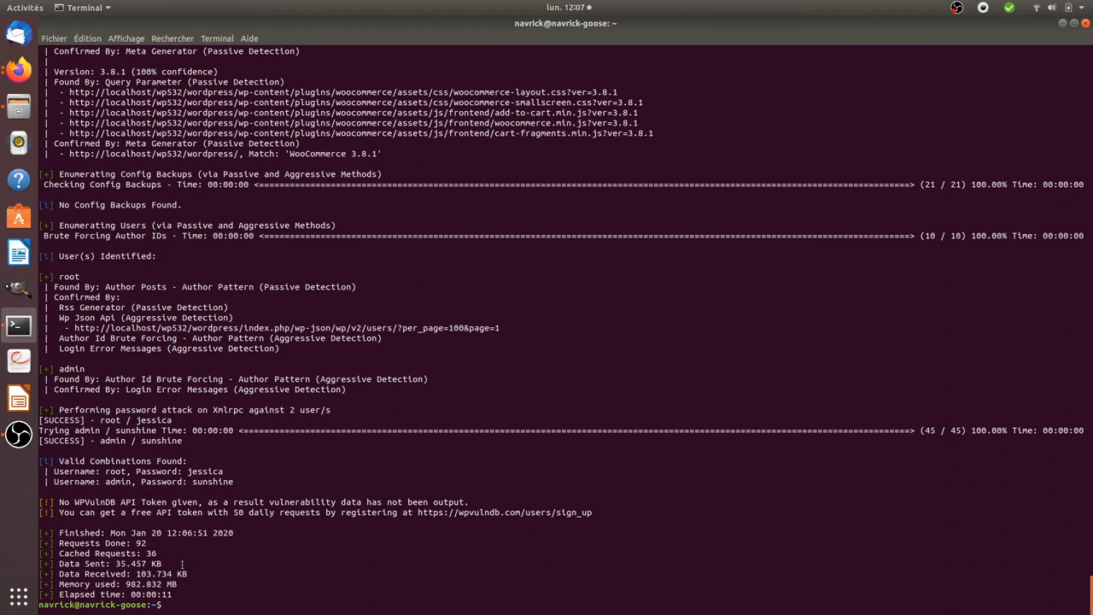
Move into Téléchargements and dump rockyou.lst with cat, scrolling through its password entries.
{"action": "type", "text": "cd Téléchargements/"}
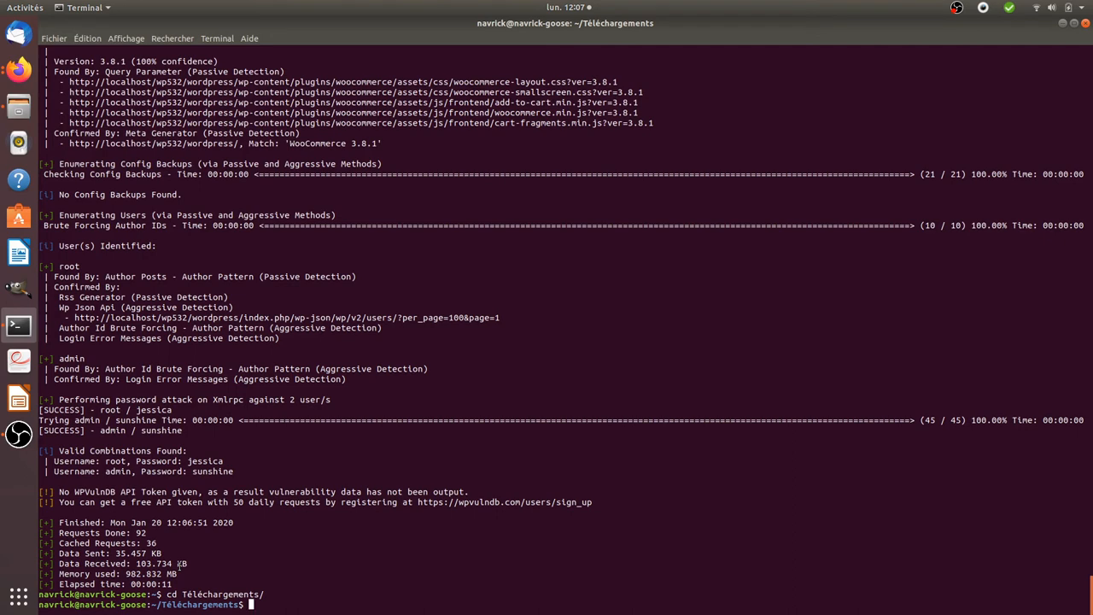
{"action": "type", "text": "cat rockyou.lst"}
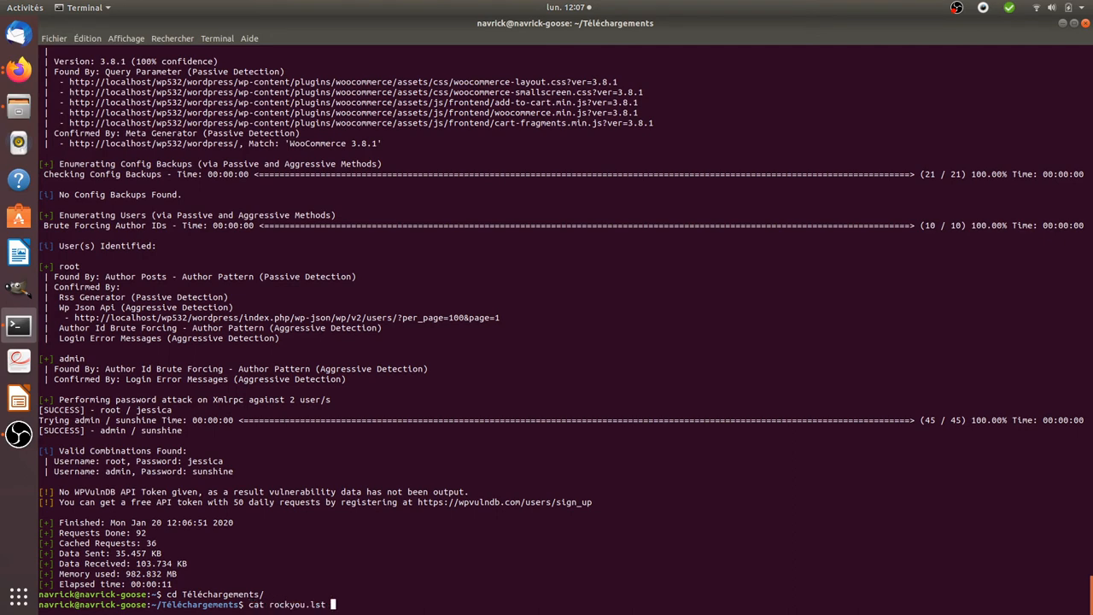
{"action": "type", "text": "-"}
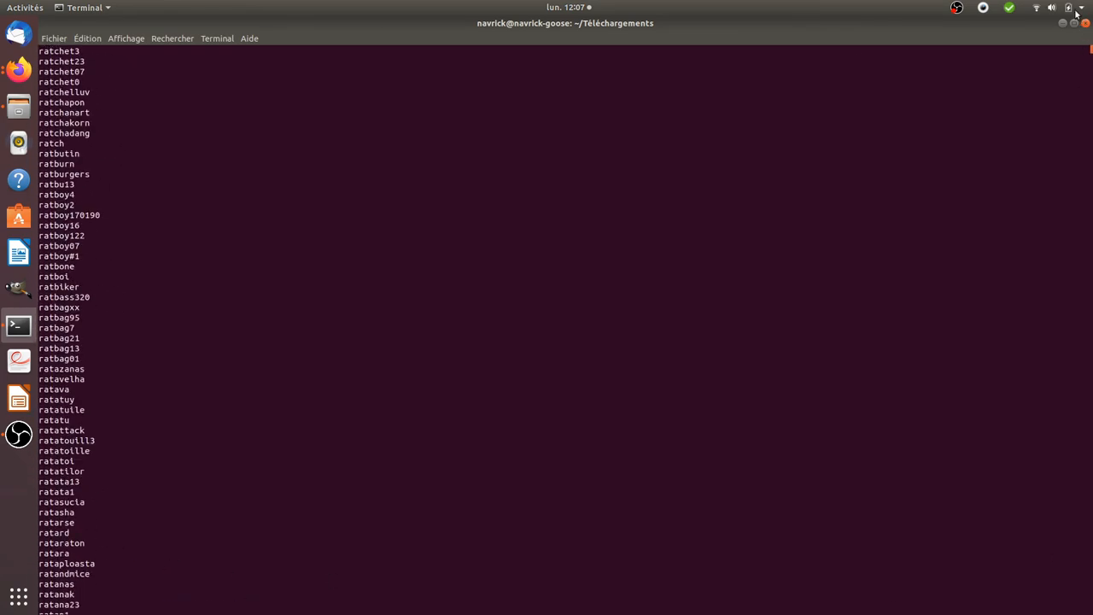
{"action": "left_click", "coordinate": [62, 61]}
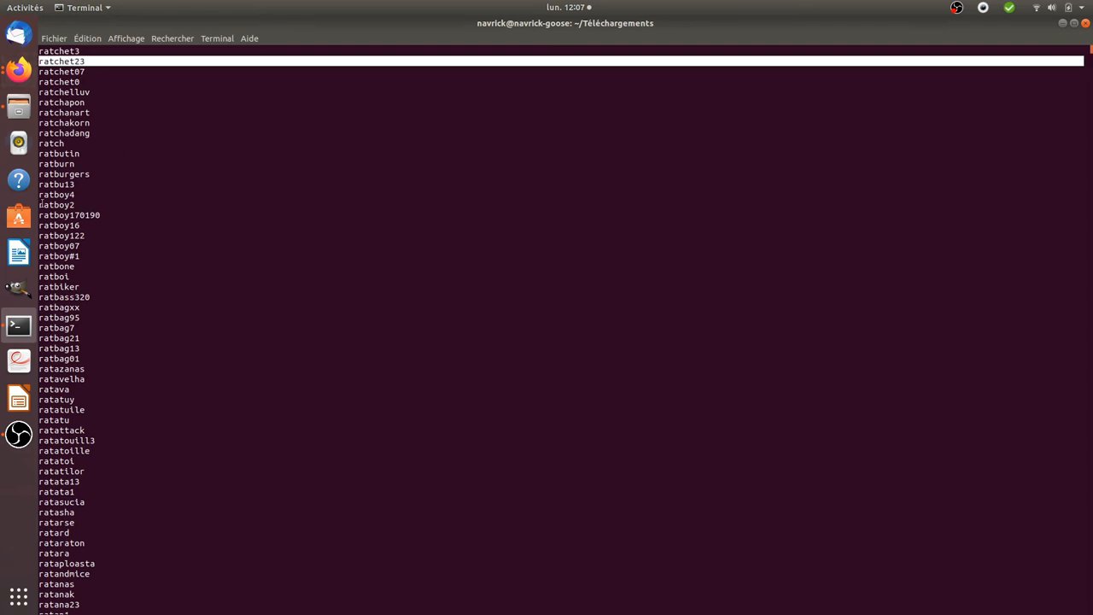
{"action": "scroll", "scroll_direction": "down", "scroll_amount": 3}
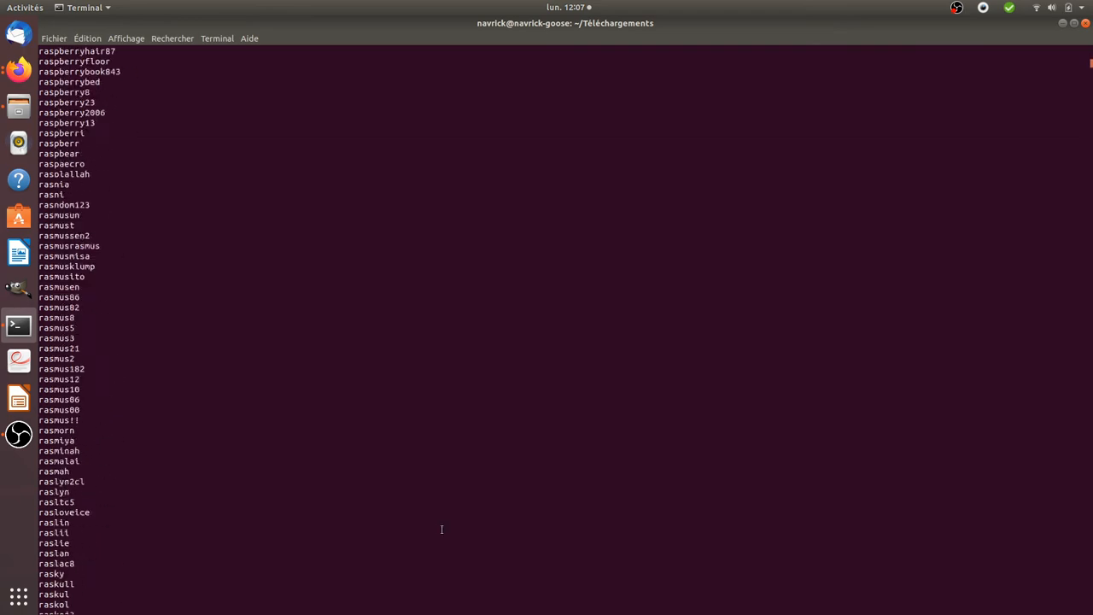
{"action": "scroll", "scroll_direction": "down", "scroll_amount": 3}
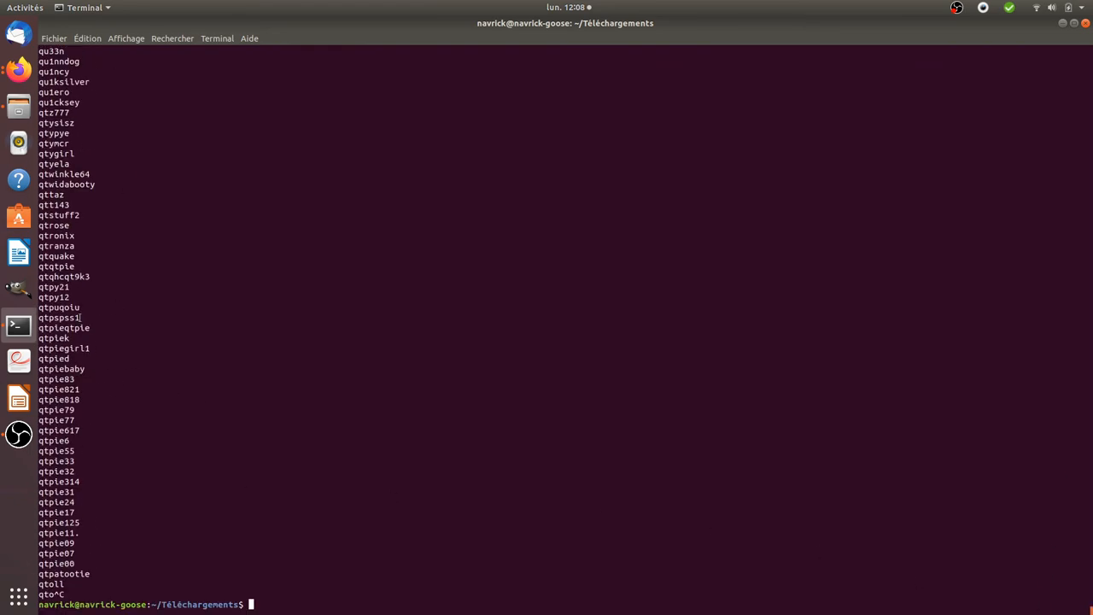
{"action": "mouse_move", "coordinate": [191, 545]}
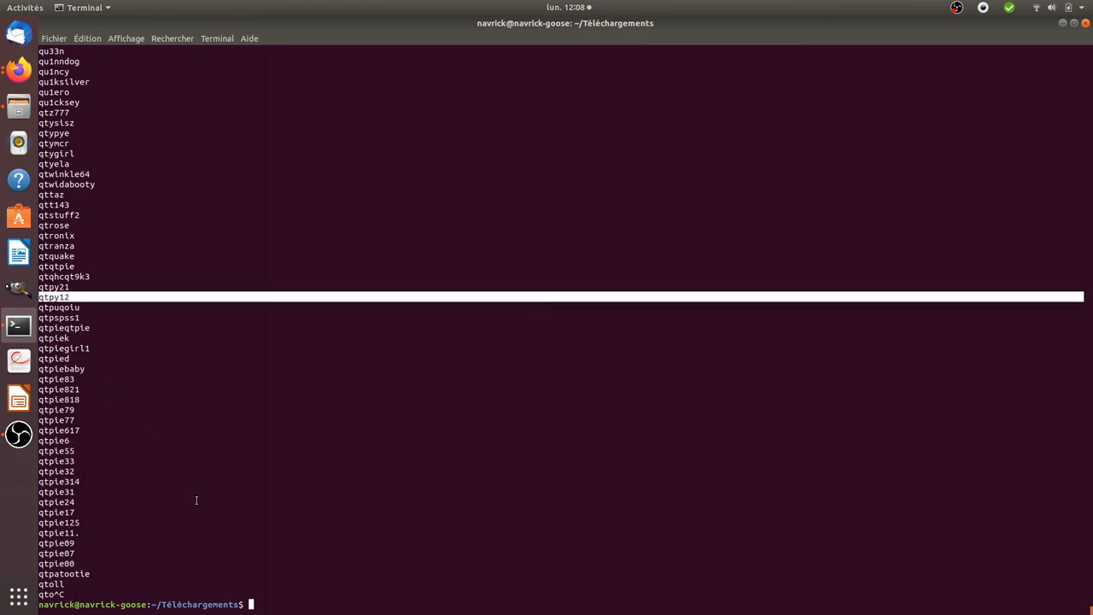
{"action": "mouse_move", "coordinate": [186, 586]}
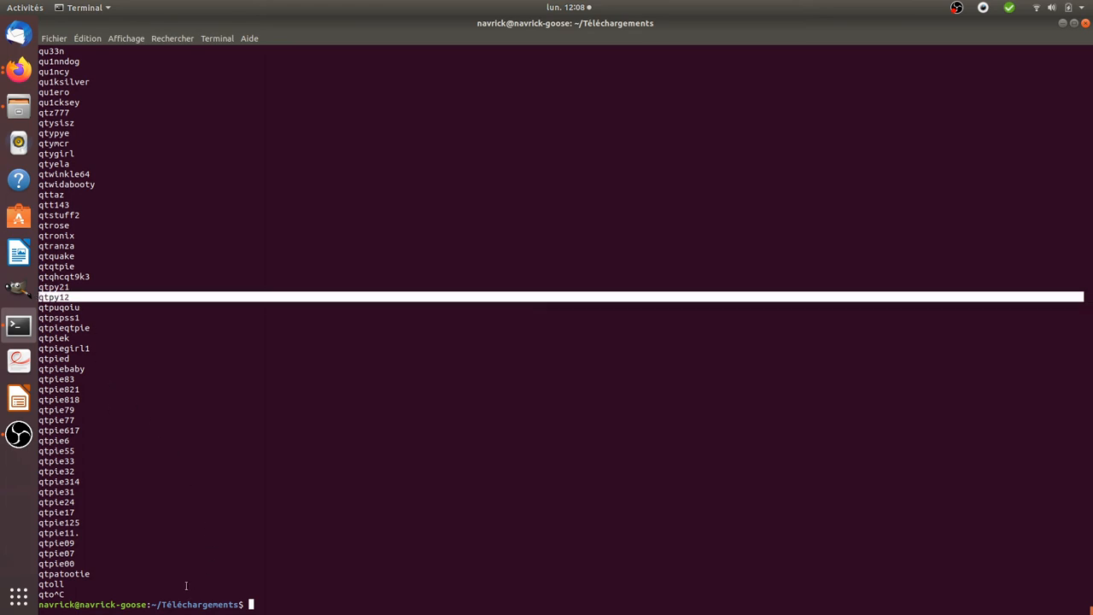
{"action": "mouse_move", "coordinate": [231, 570]}
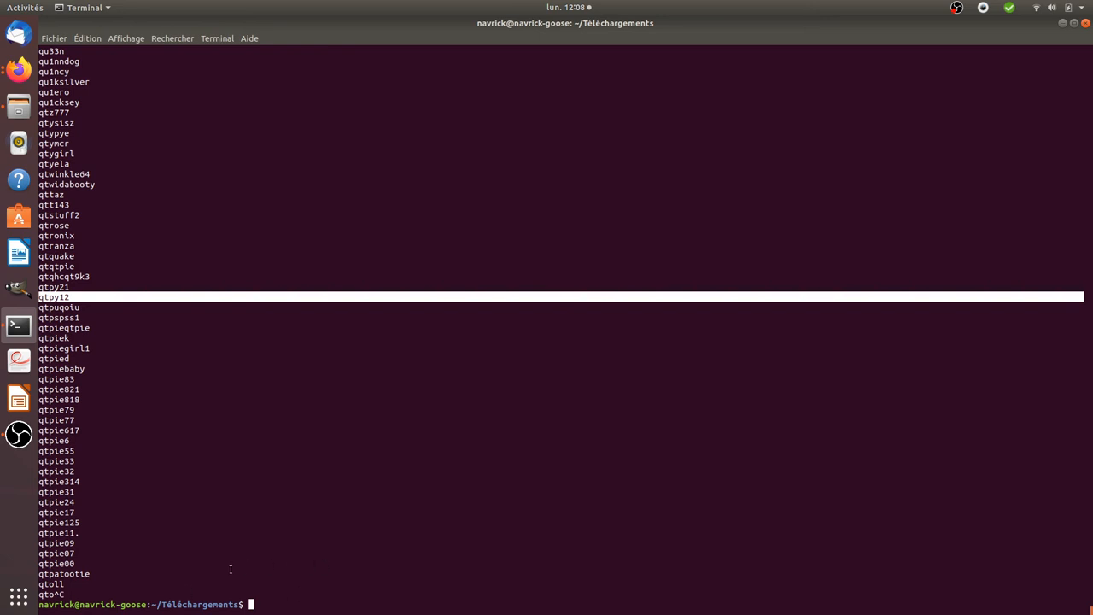
{"action": "mouse_move", "coordinate": [251, 577]}
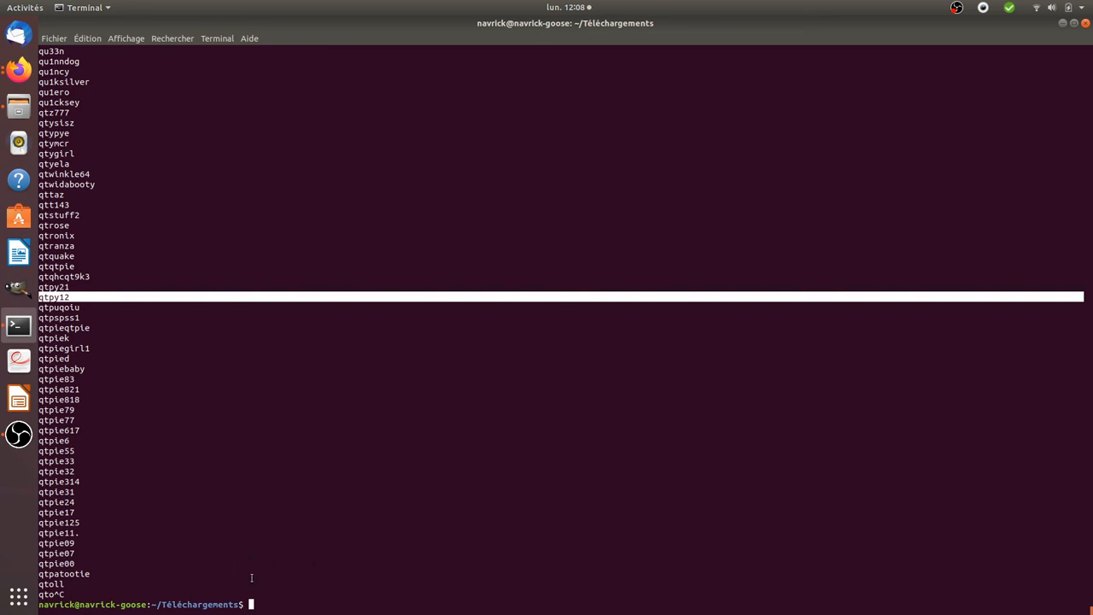
{"action": "type", "text": "cd Téléchargements/"}
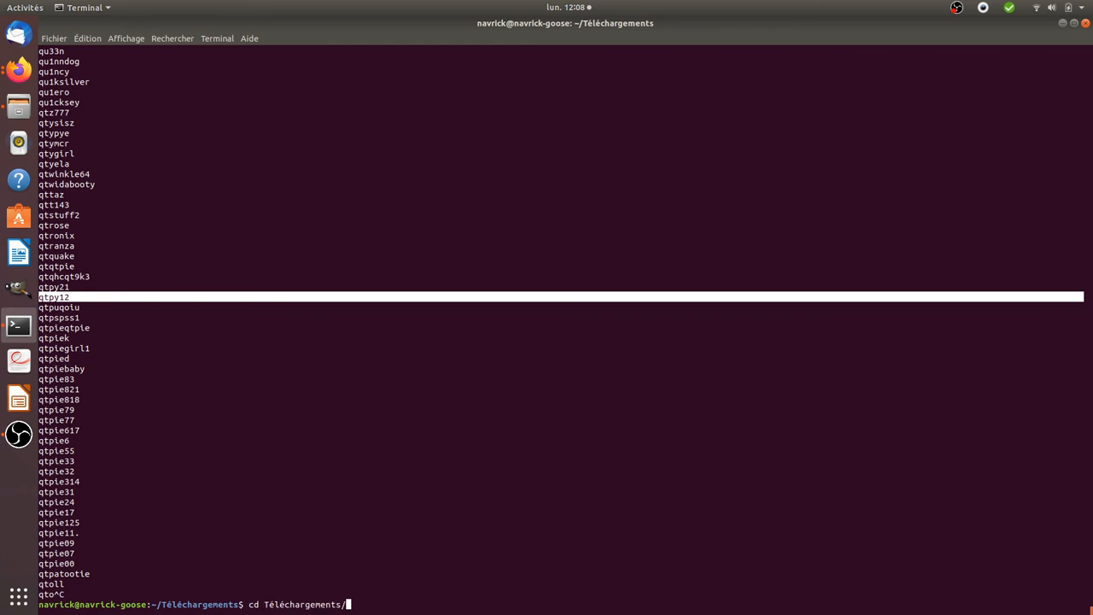
{"action": "type", "text": "wpscan --url http://localhost/wp532/wordpress/ --passwords '/home/navrick/Téléchargements/rockyou.lst' usernames admin"}
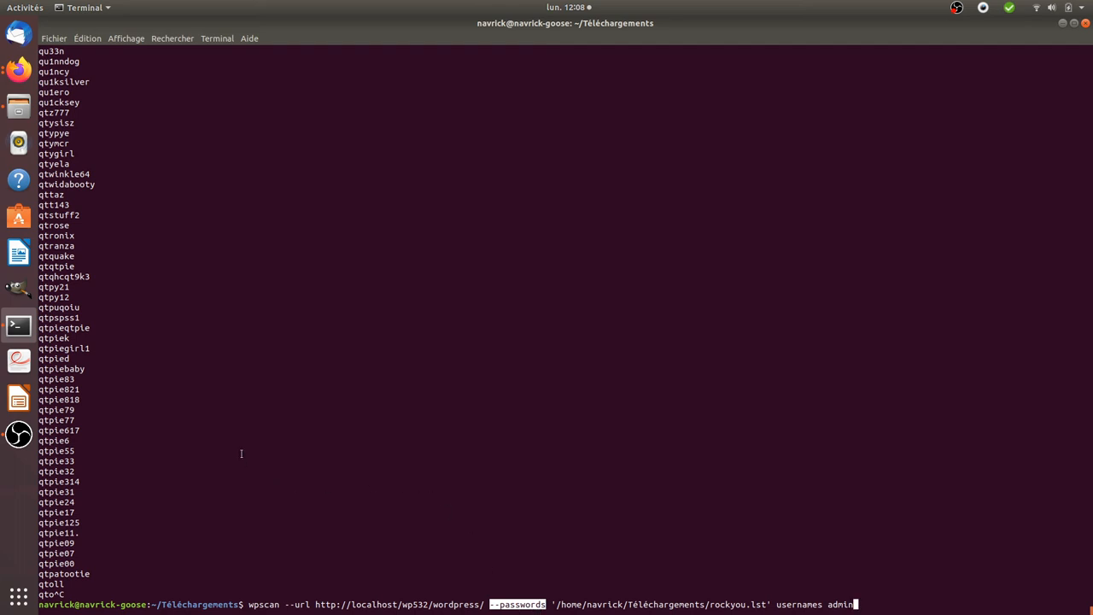
{"action": "mouse_move", "coordinate": [104, 331]}
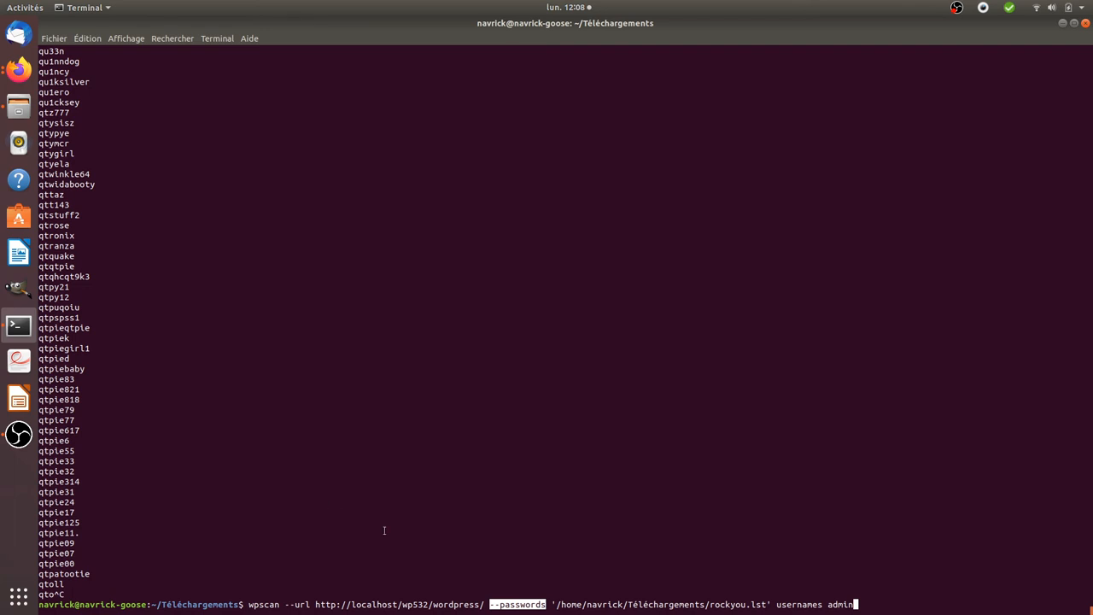
{"action": "mouse_move", "coordinate": [134, 294]}
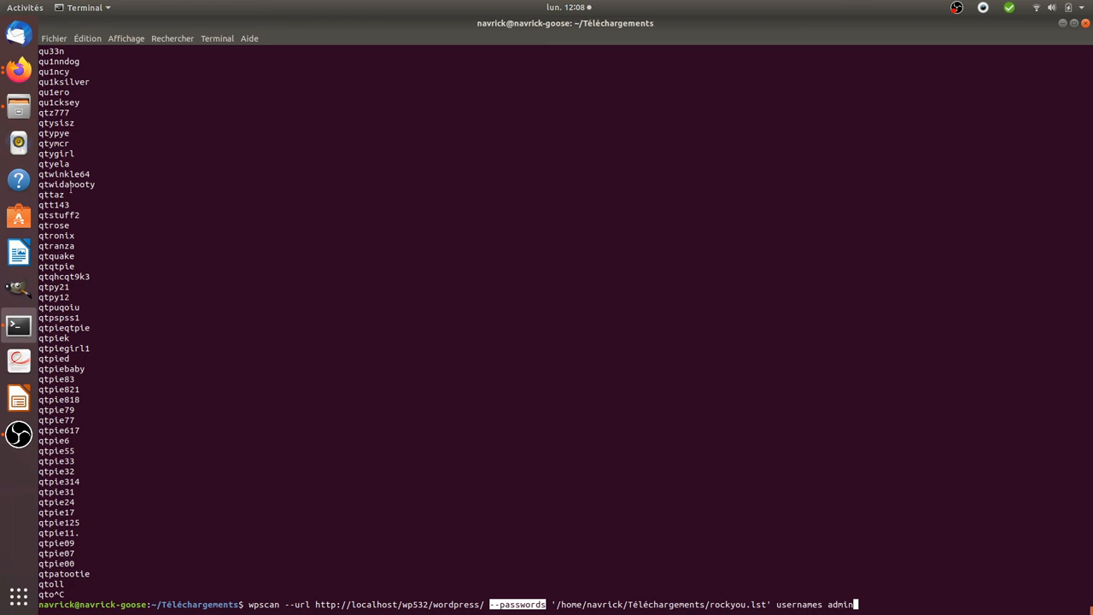
{"action": "mouse_move", "coordinate": [201, 297]}
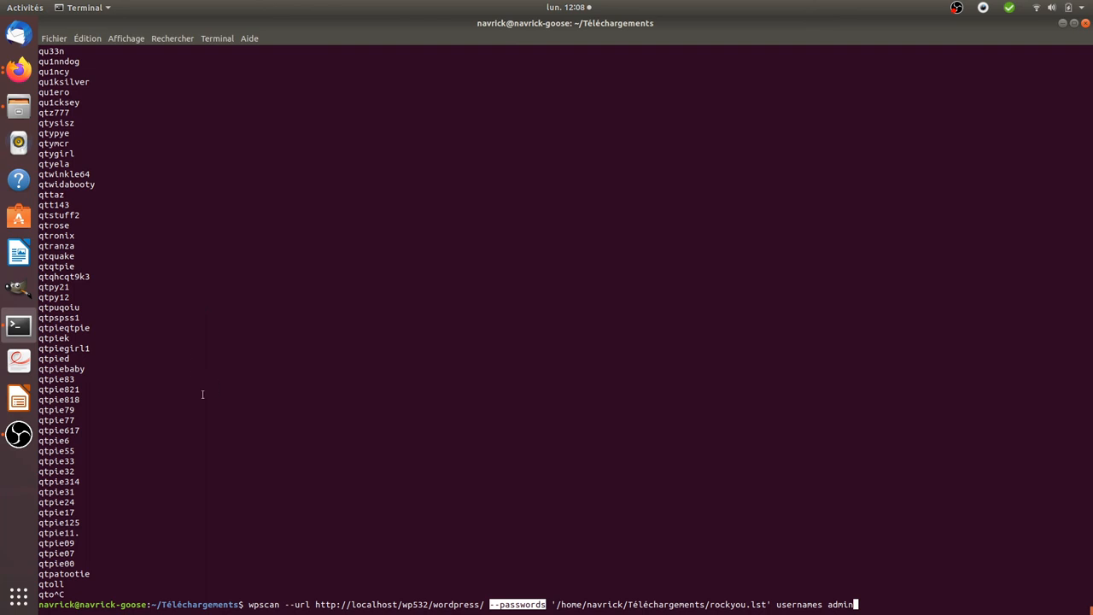
{"action": "mouse_move", "coordinate": [218, 236]}
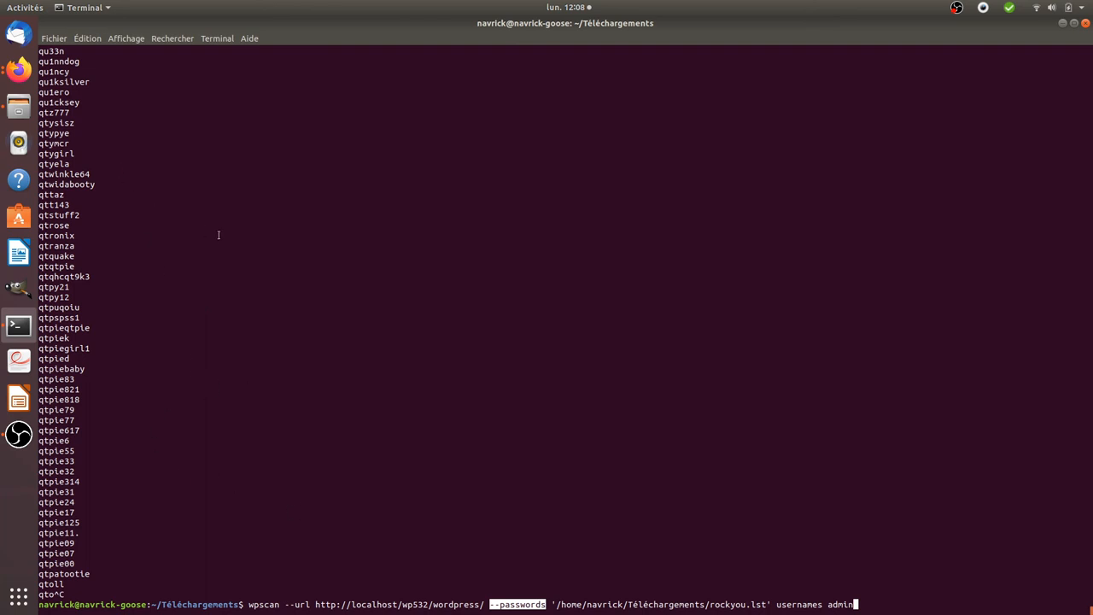
{"action": "mouse_move", "coordinate": [226, 262]}
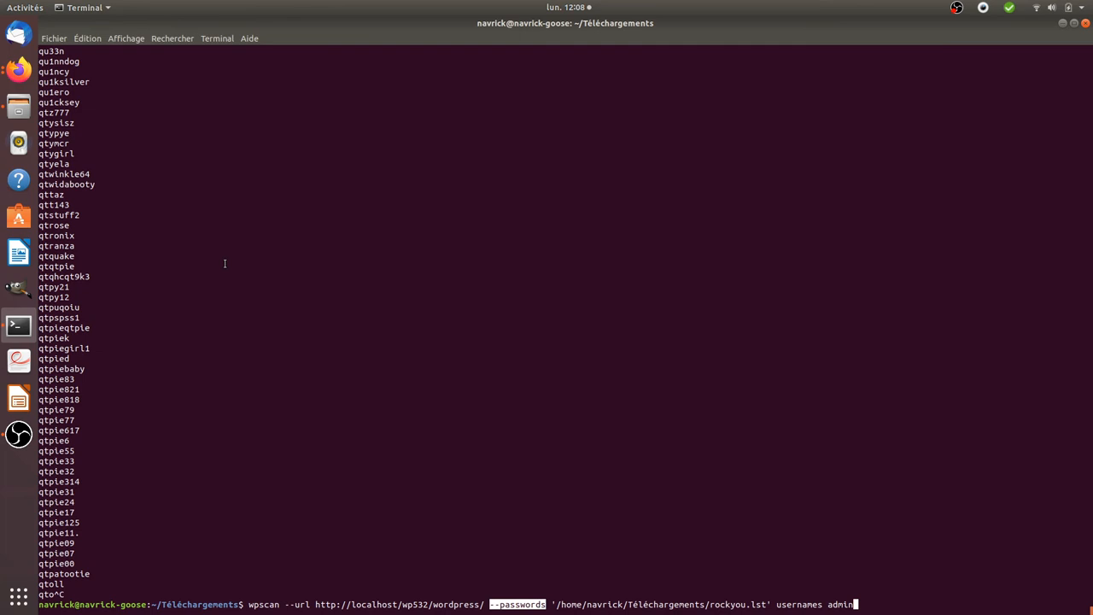
{"action": "mouse_move", "coordinate": [149, 315]}
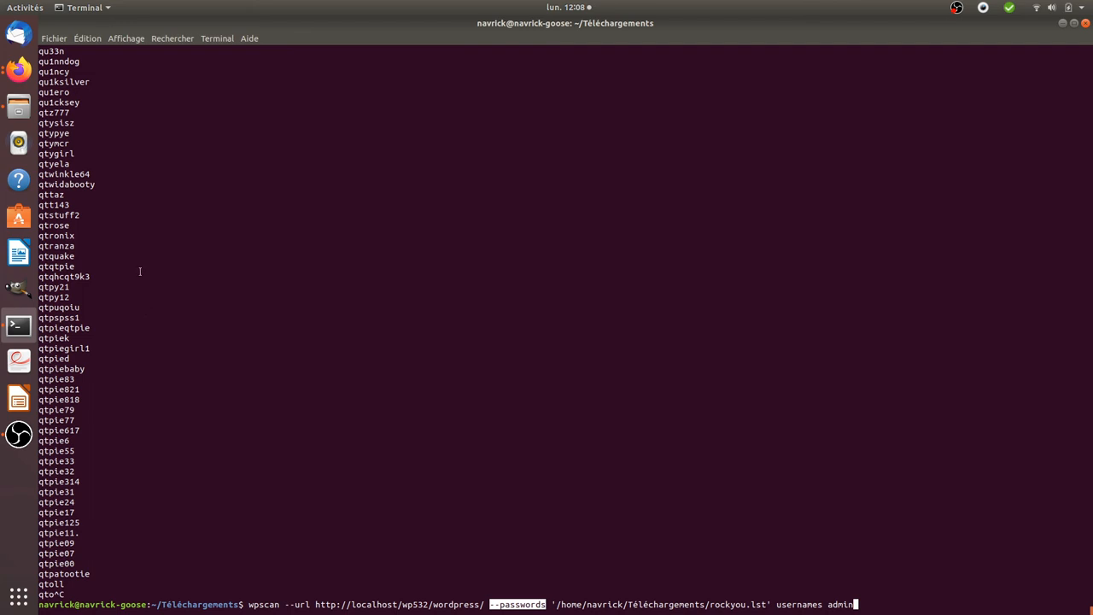
{"action": "mouse_move", "coordinate": [157, 268]}
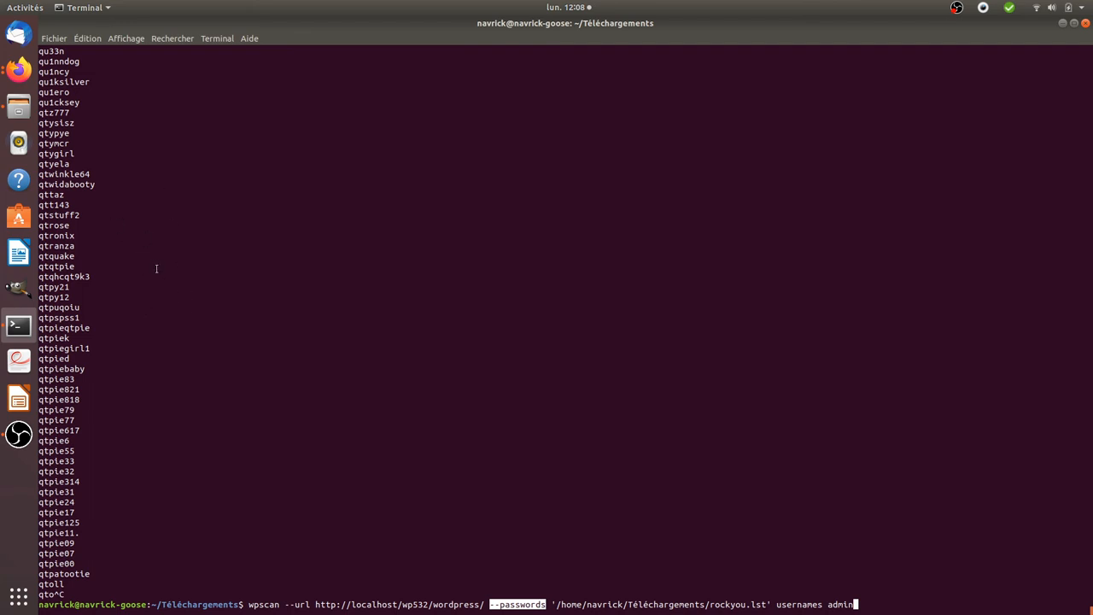
{"action": "mouse_move", "coordinate": [19, 68]}
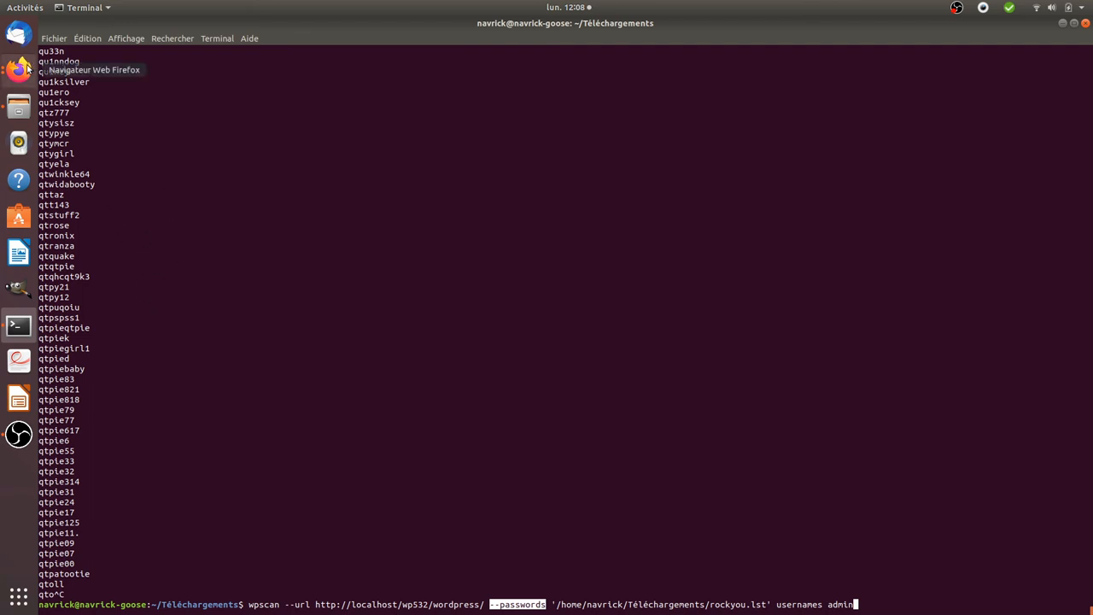